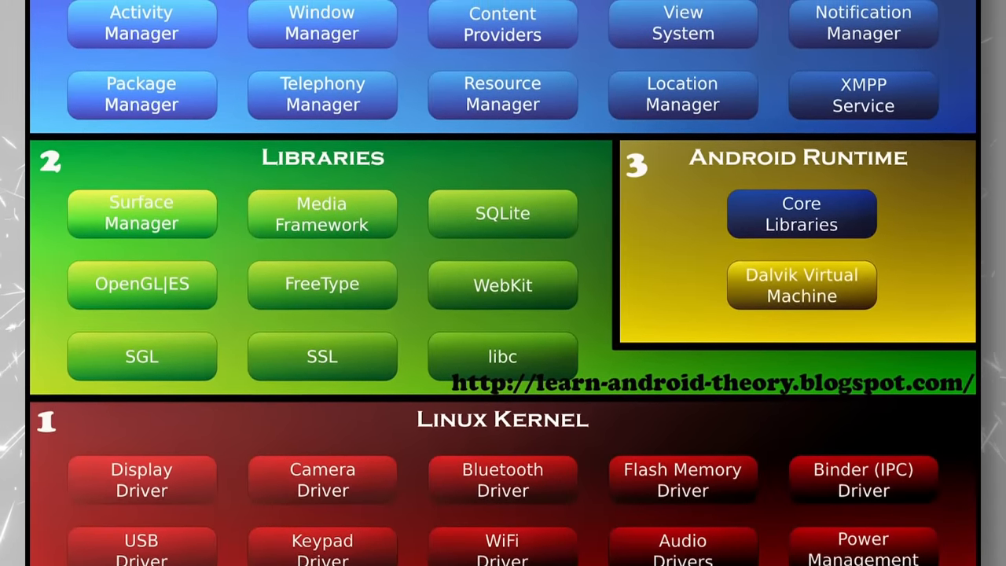
- Scroll past the Android architecture diagram toward the Android Common Kernels docs
scroll(down, 3)
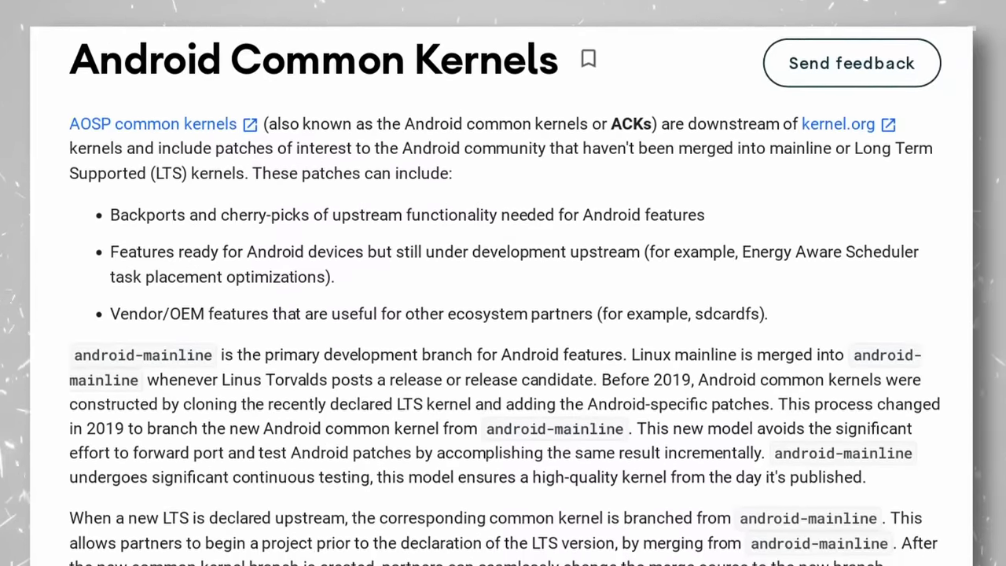
- Scroll down through the Android Common Kernels article before switching to the Waydroid homepage
scroll(down, 3)
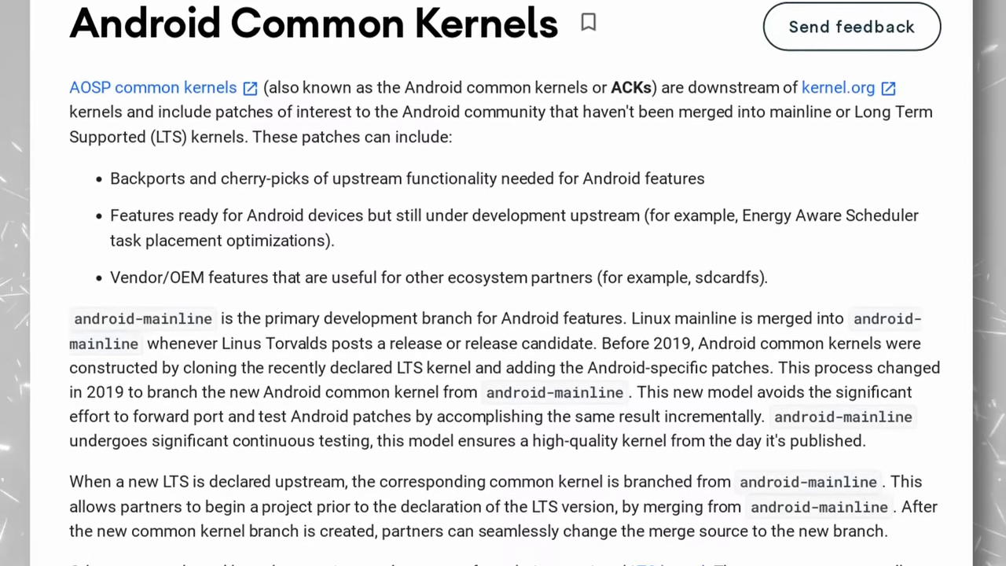
scroll(down, 3)
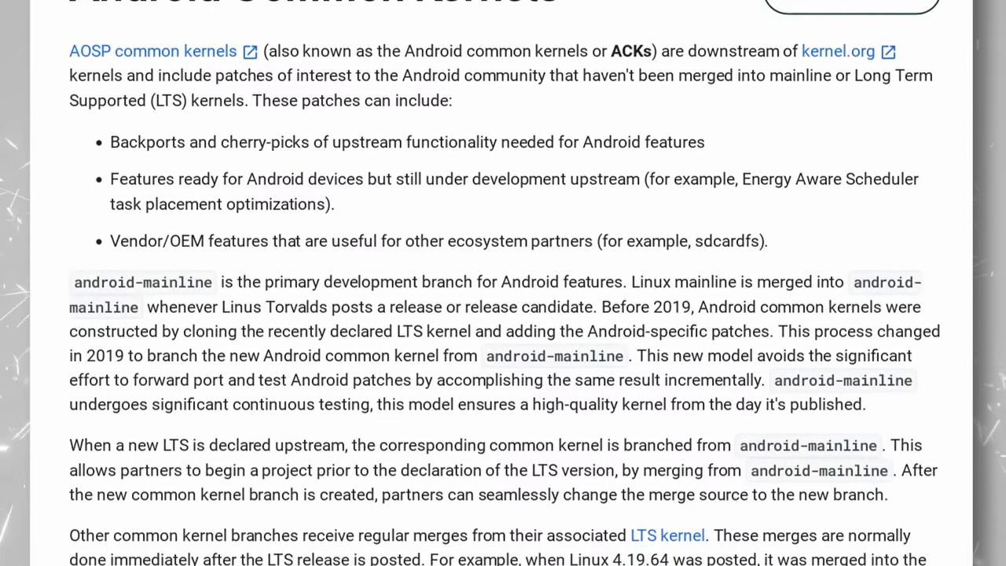
scroll(down, 3)
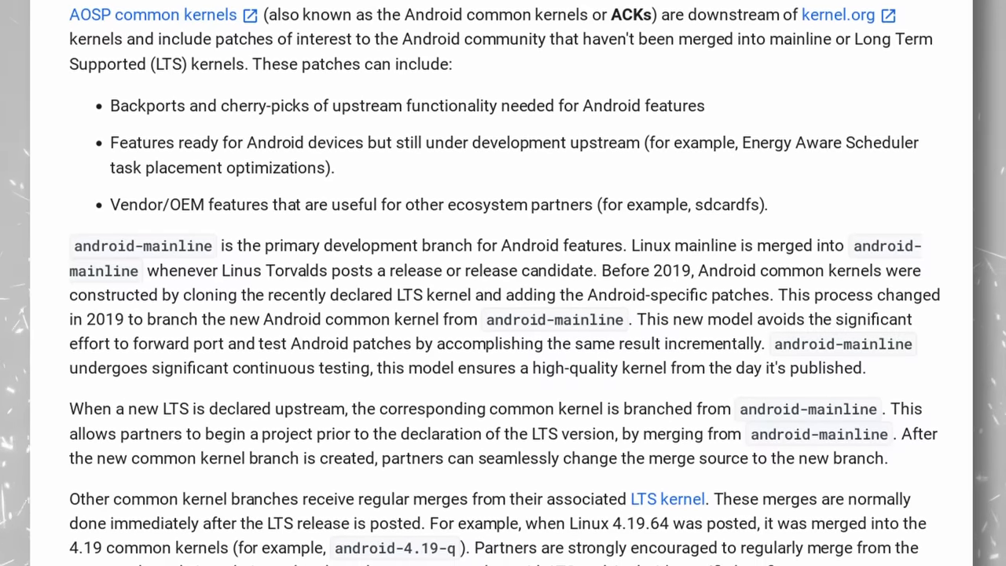
scroll(down, 3)
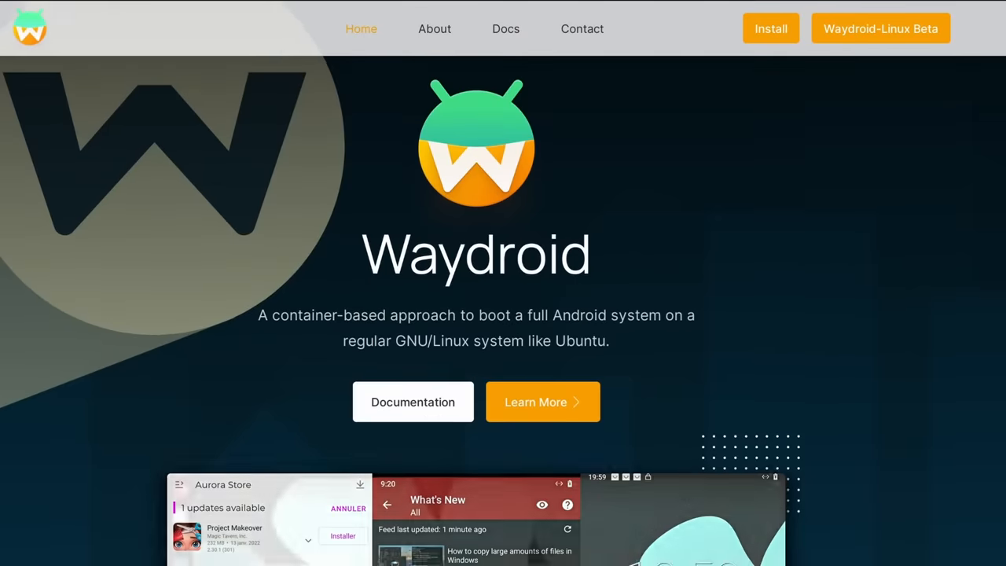
- Scroll the Waydroid homepage and highlight the container-based Android description text
scroll(down, 3)
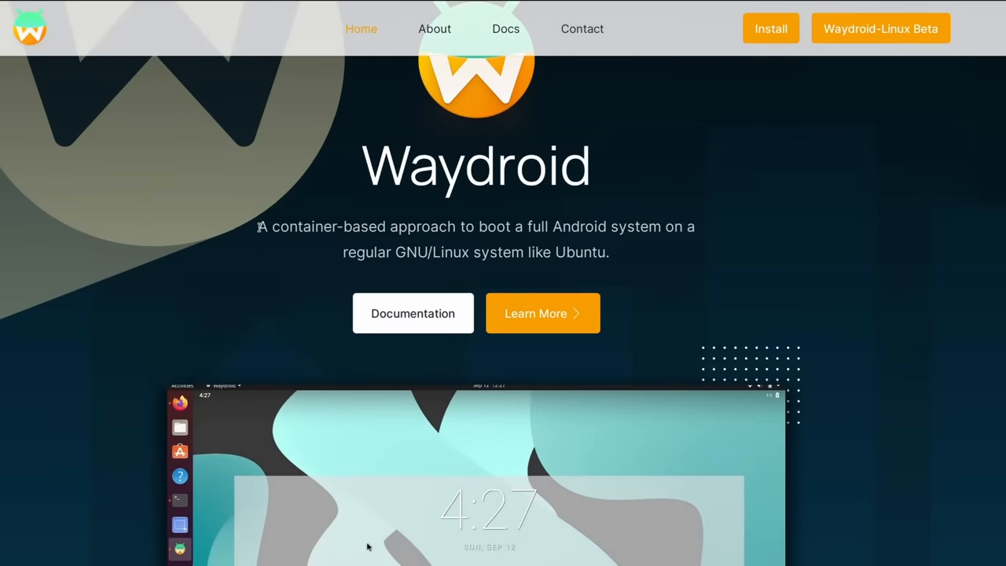
drag(257, 226, 674, 226)
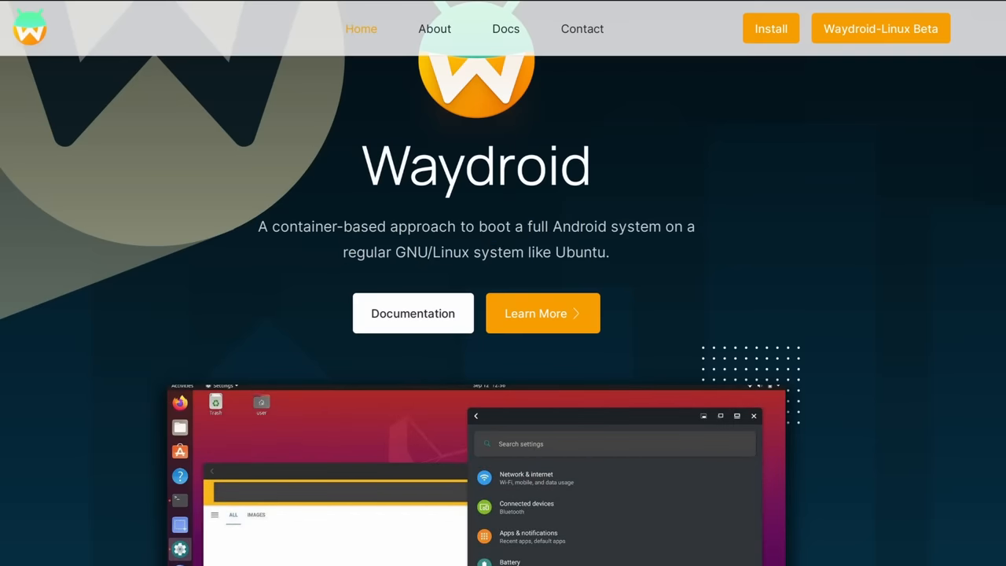
scroll(down, 3)
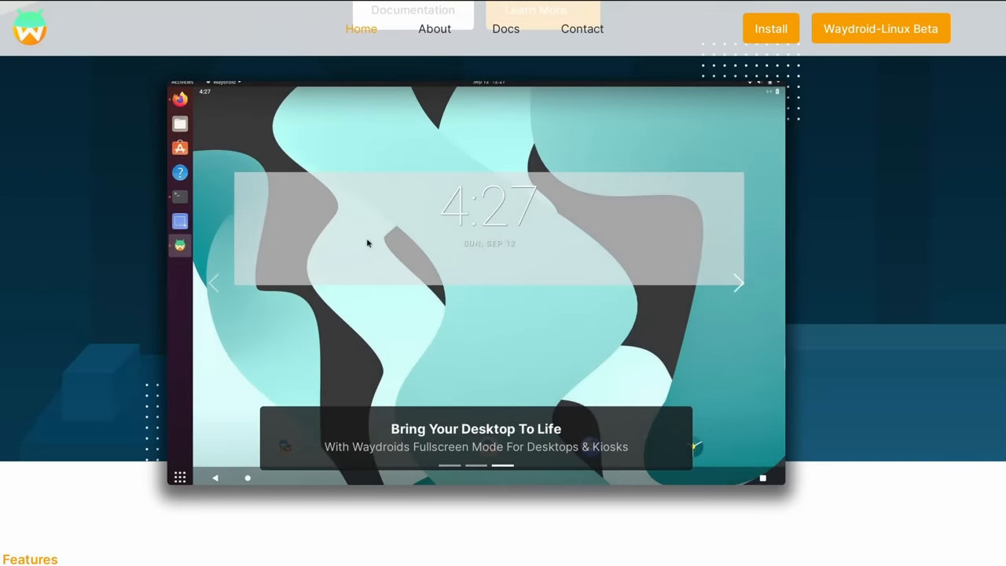
- Scroll past Main Features and go to Docs for the Install Instructions pre-requisites
scroll(down, 3)
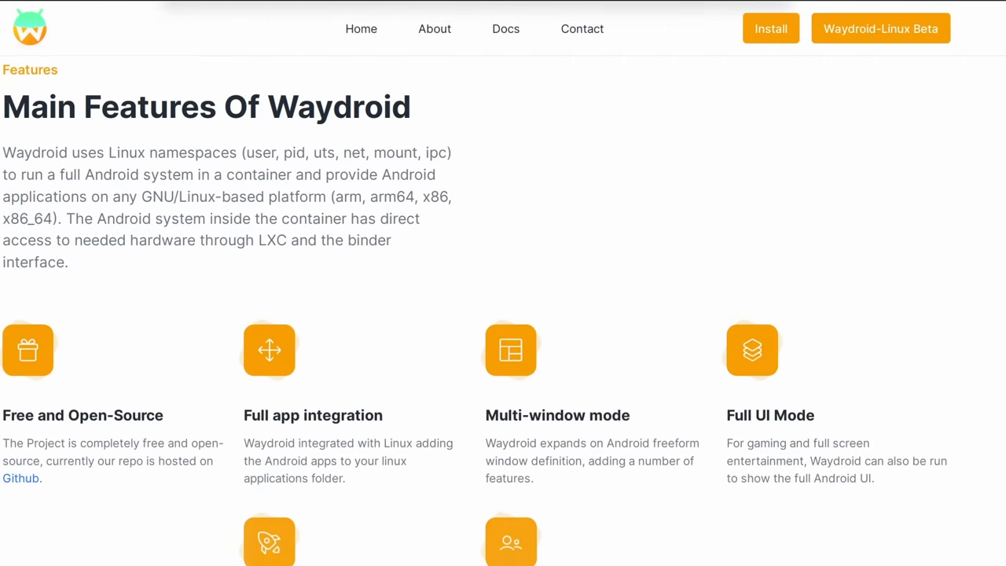
scroll(down, 3)
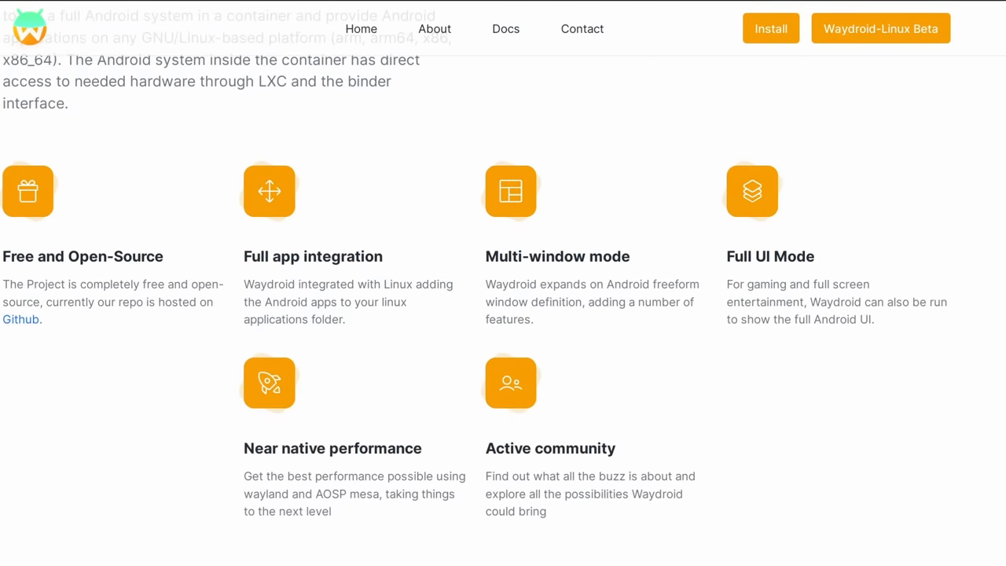
scroll(down, 3)
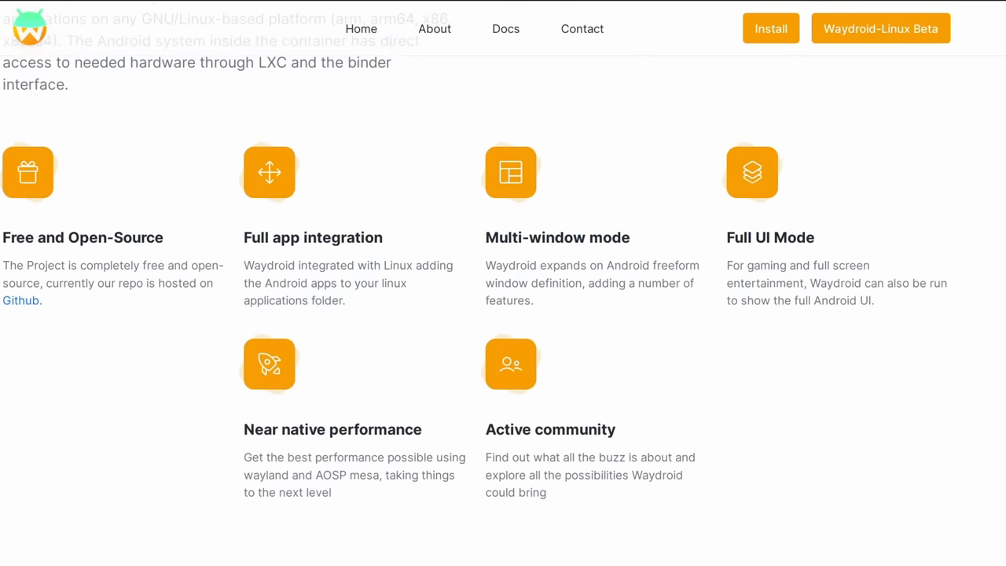
click(434, 29)
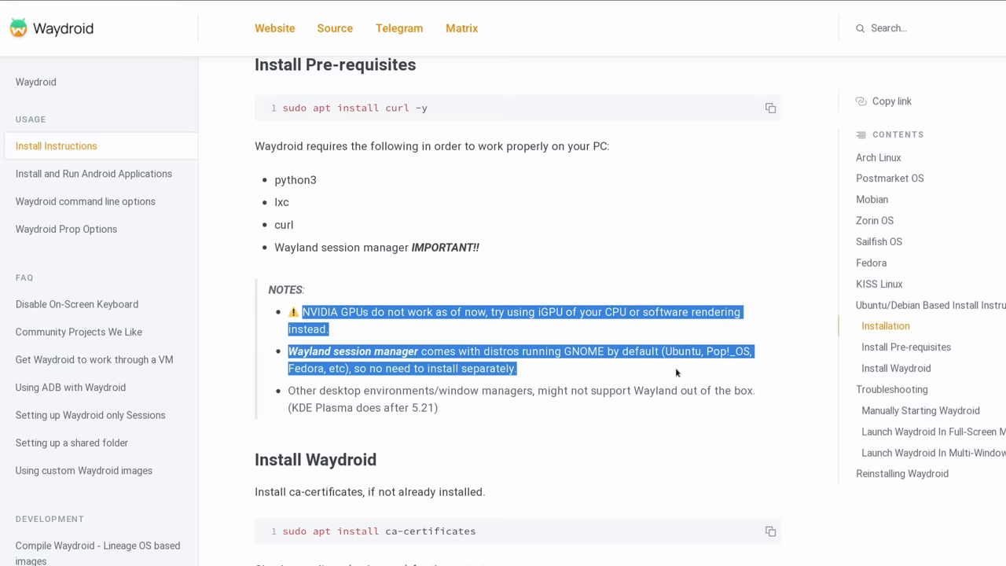
drag(676, 372, 668, 408)
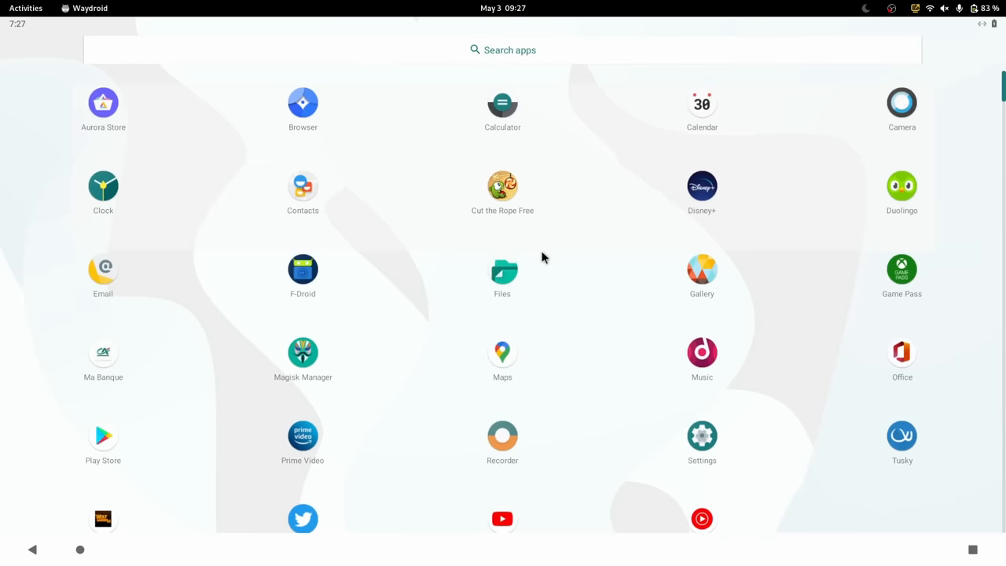
mouse_move(996, 220)
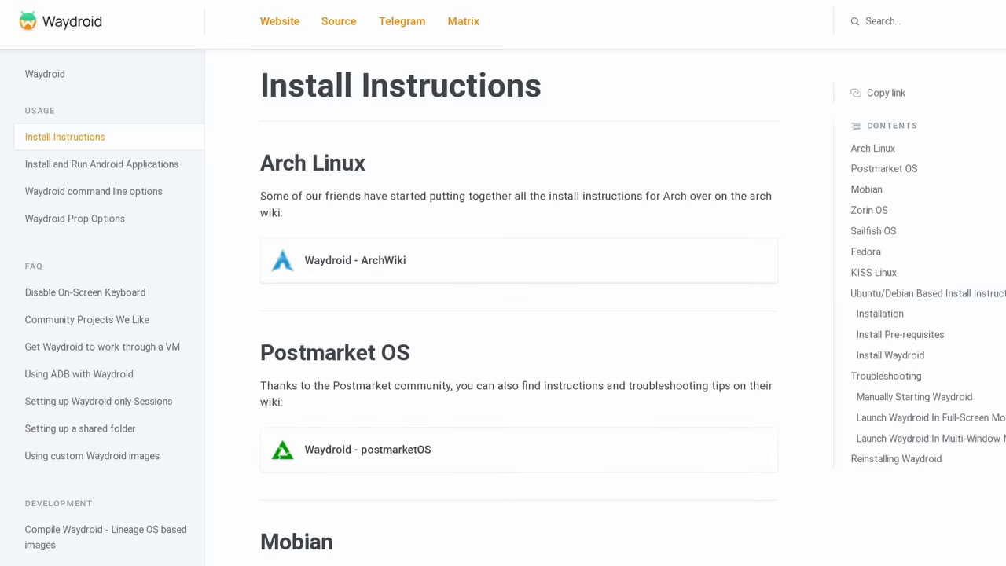
- Scroll the Install Instructions past the Fedora guide down to the Install Waydroid commands
scroll(down, 3)
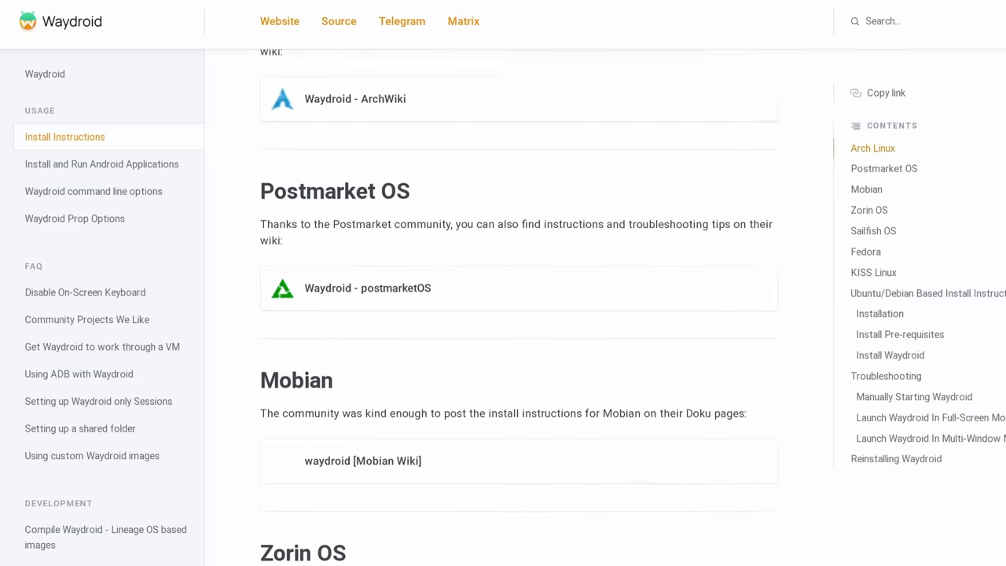
scroll(down, 3)
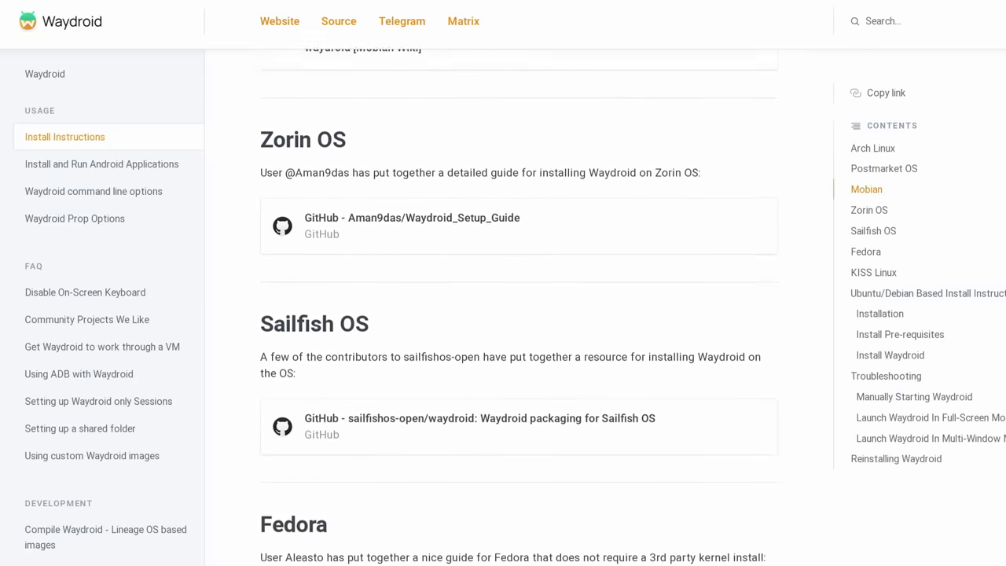
scroll(down, 3)
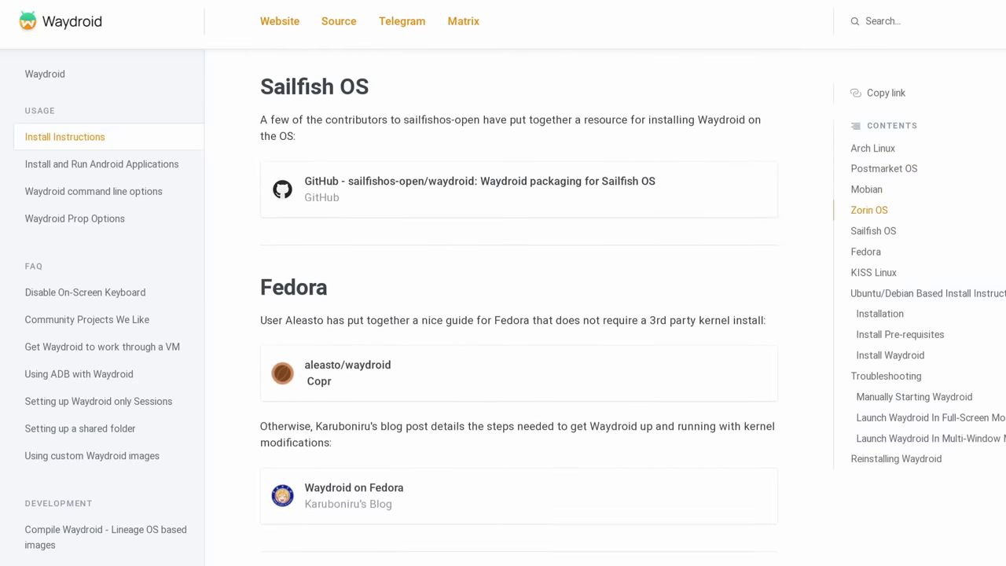
scroll(down, 3)
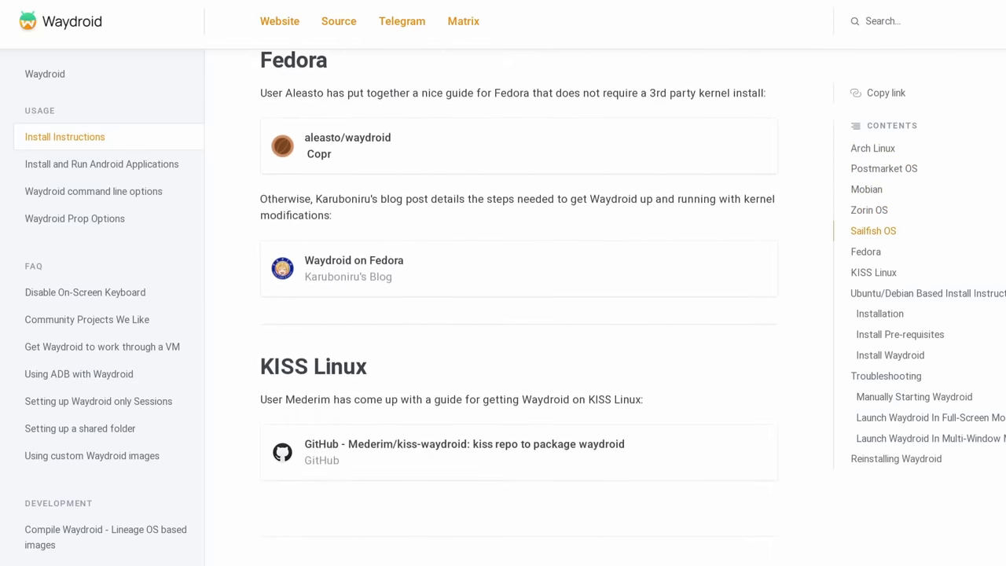
scroll(down, 3)
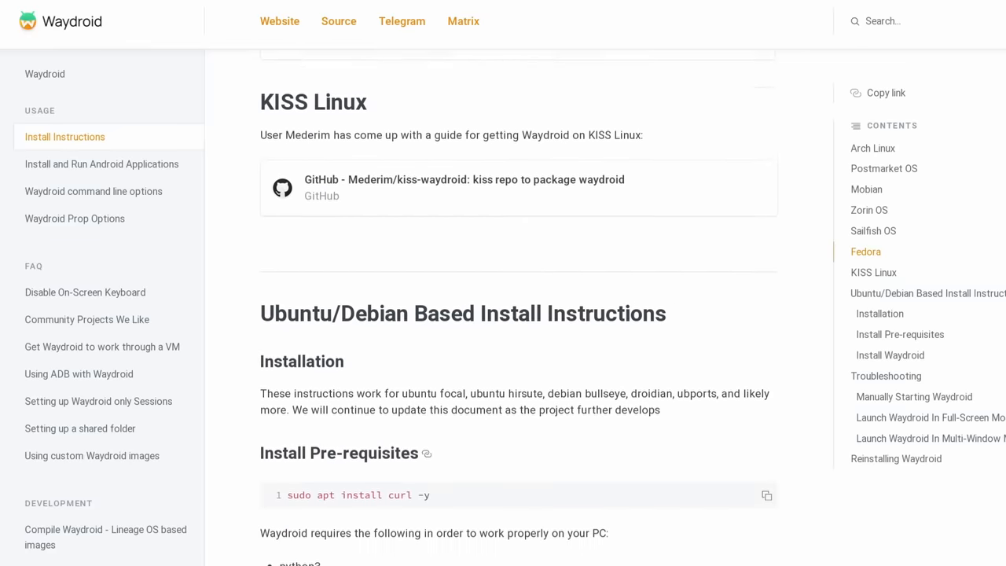
scroll(down, 3)
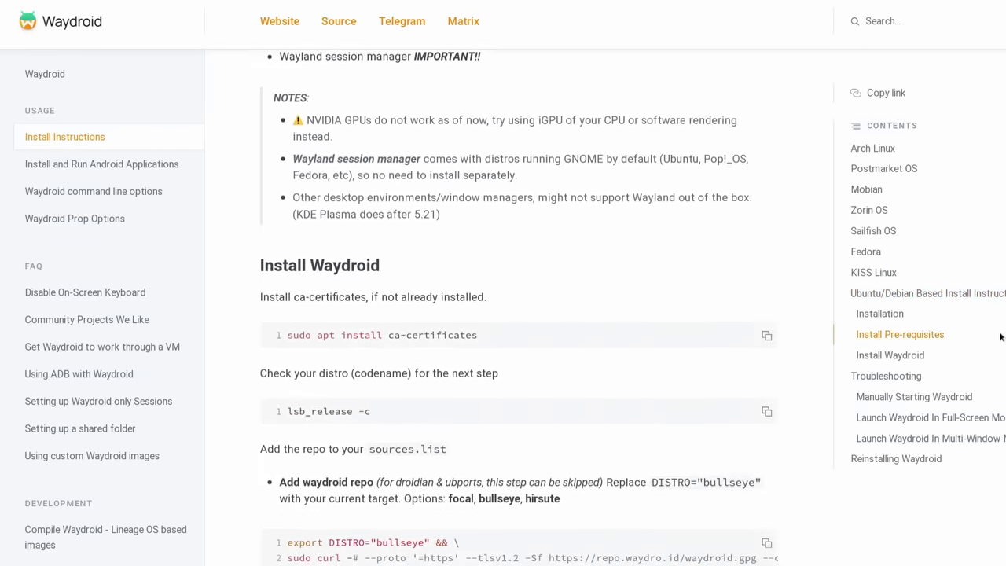
scroll(down, 3)
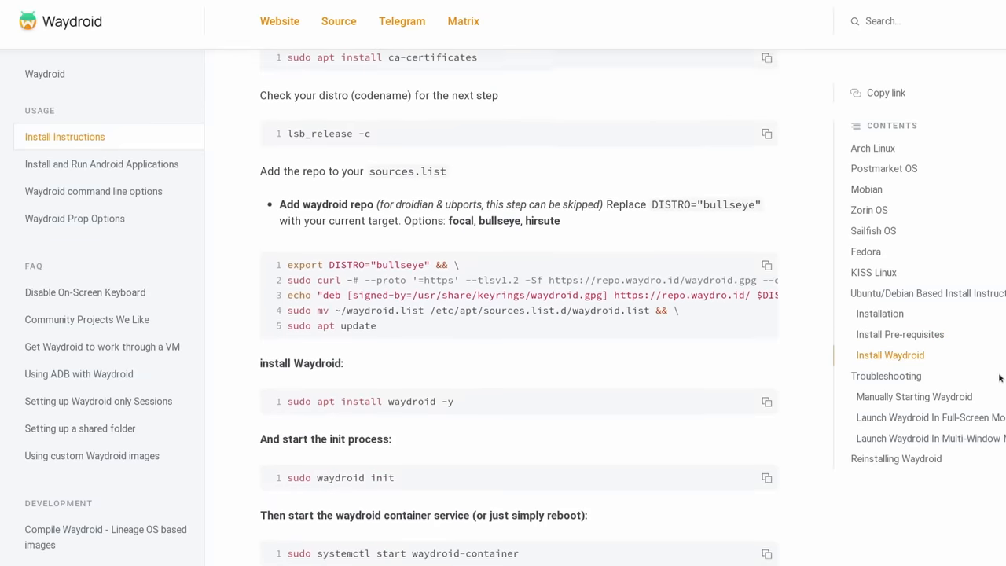
scroll(down, 3)
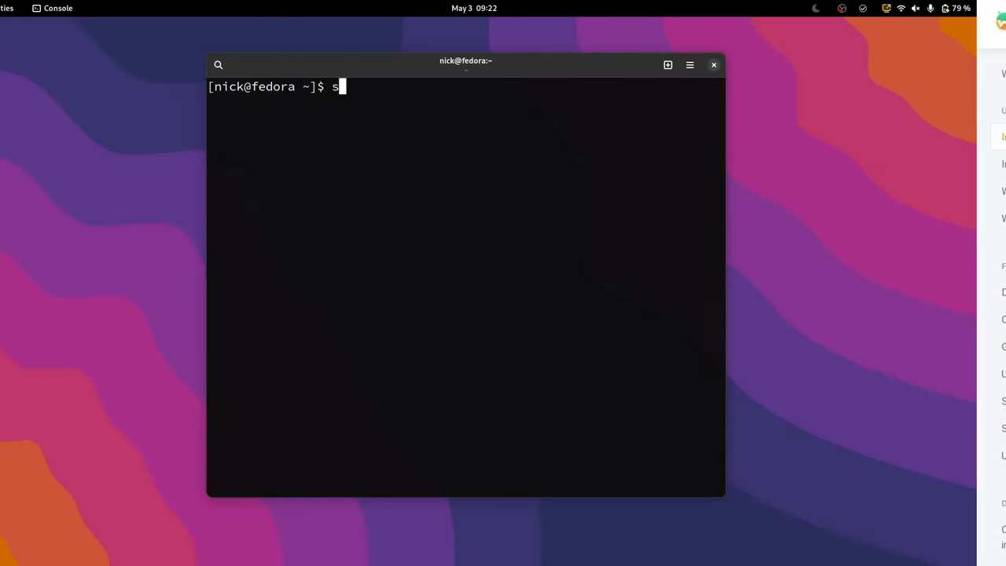
- Enter 'sudo waydroid init' then 'sudo systemctl start waydroid-container' in the terminal
text(udo way)
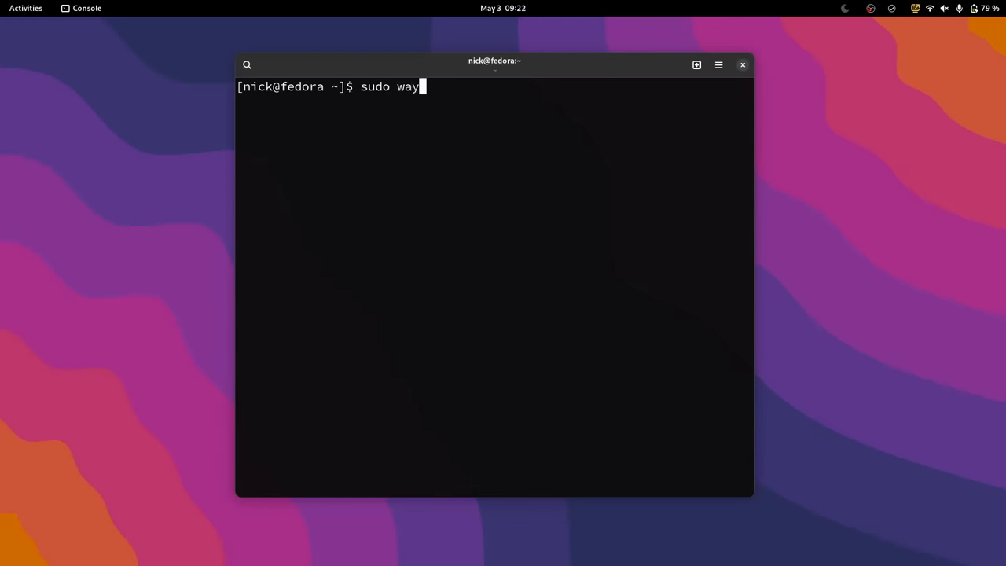
text(droid init)
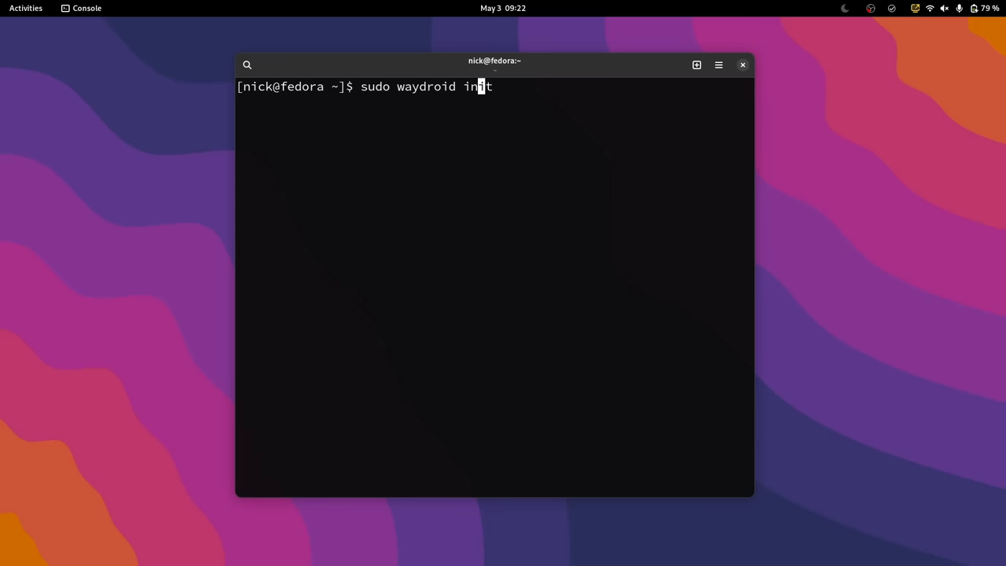
text(syste)
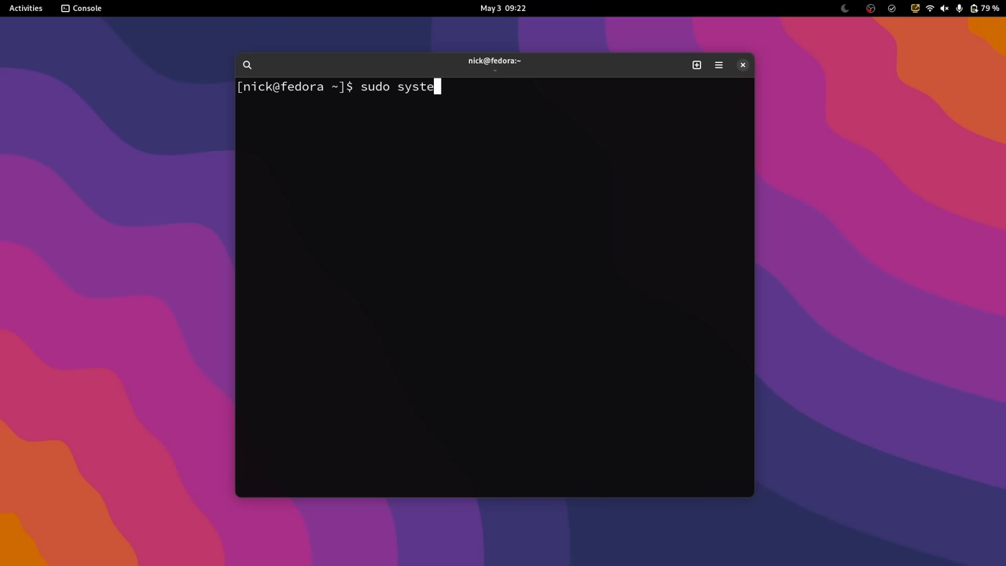
text(mctl sta)
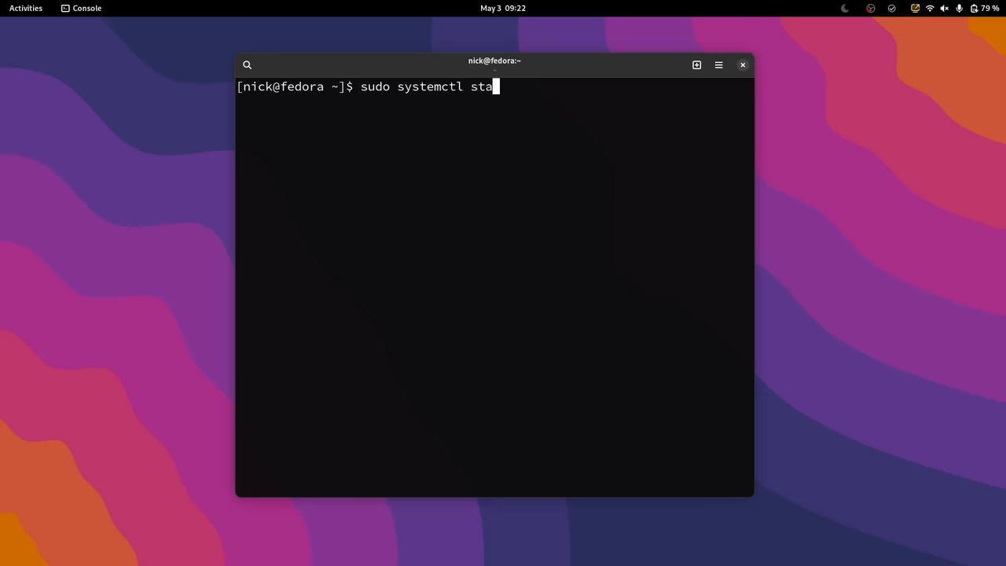
text(rt waydroi)
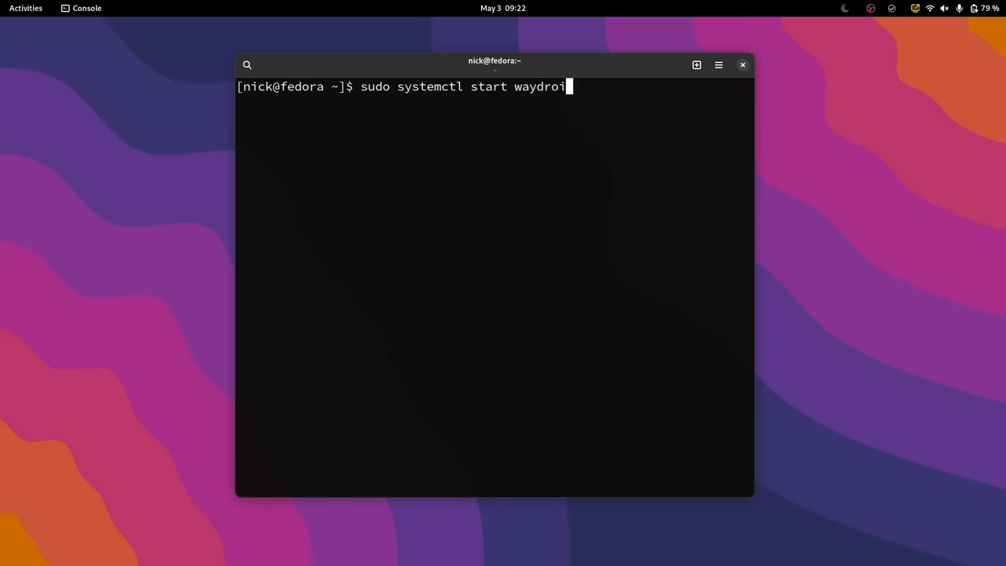
text(d-container)
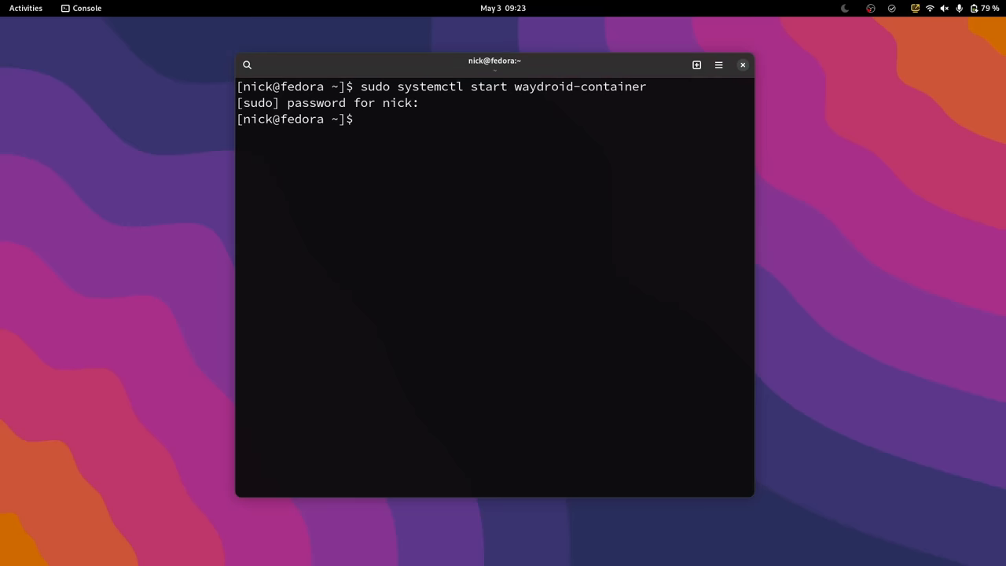
mouse_move(440, 88)
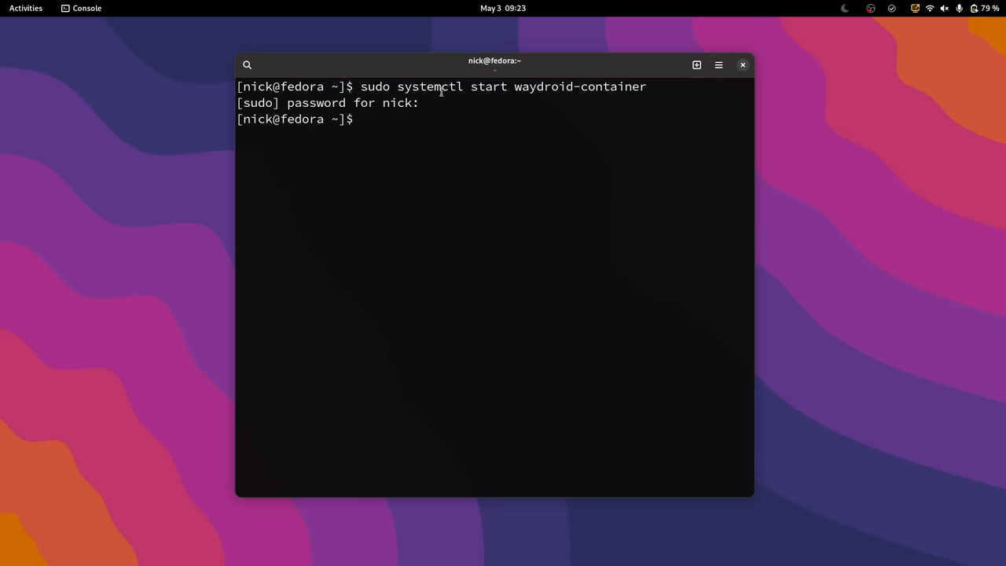
- Select words in the terminal output after the sudo password prompt returns
double_click(429, 86)
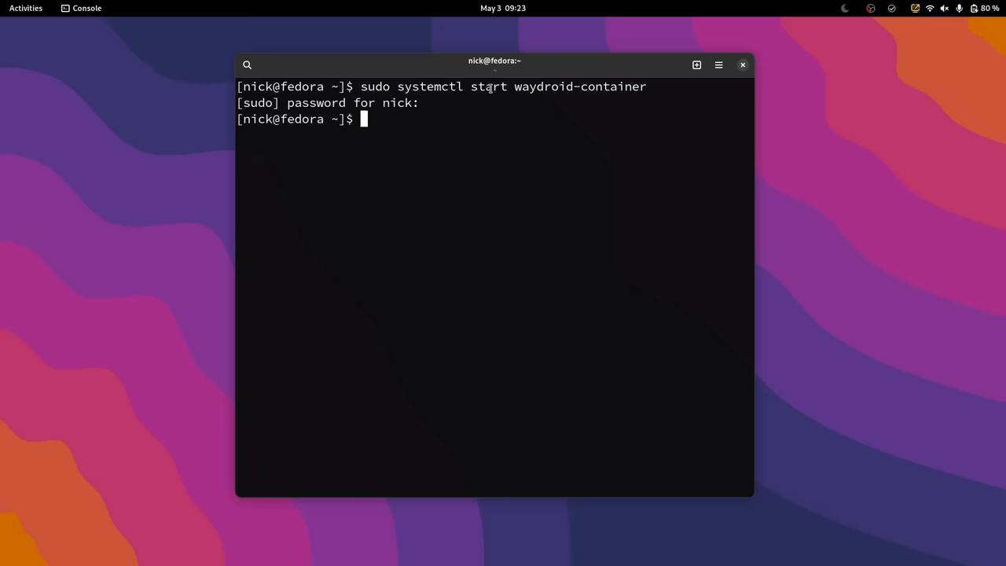
double_click(487, 86)
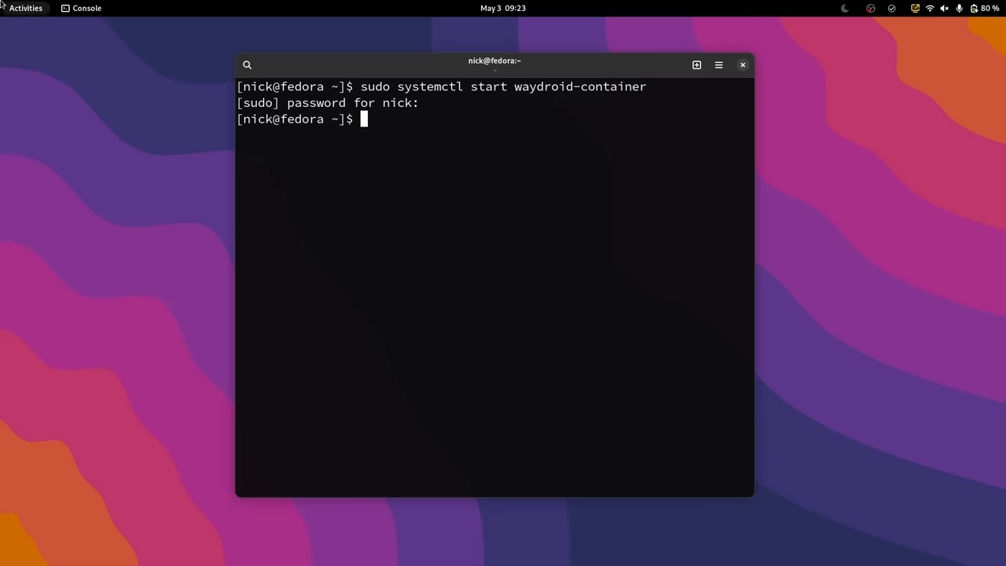
- Run 'waydroid show-full-ui' to launch the Android app drawer, then select an app in it
key(Super)
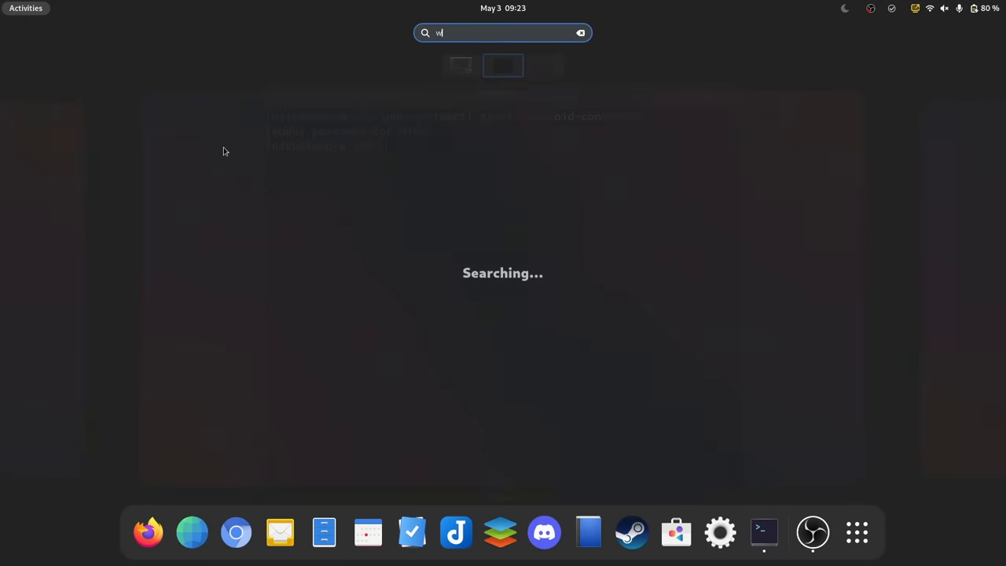
text(aydroid)
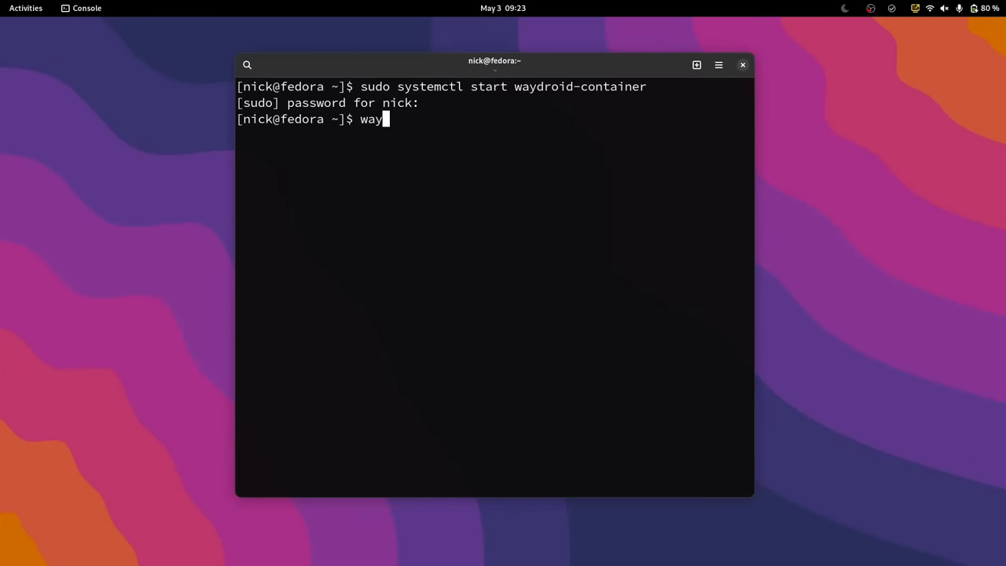
text(droid sho)
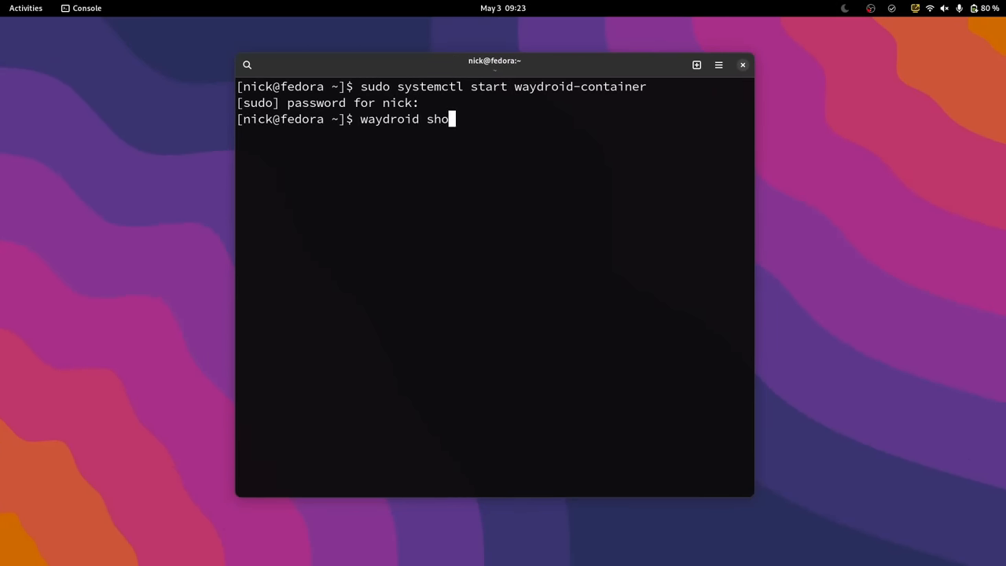
text(w-full-u)
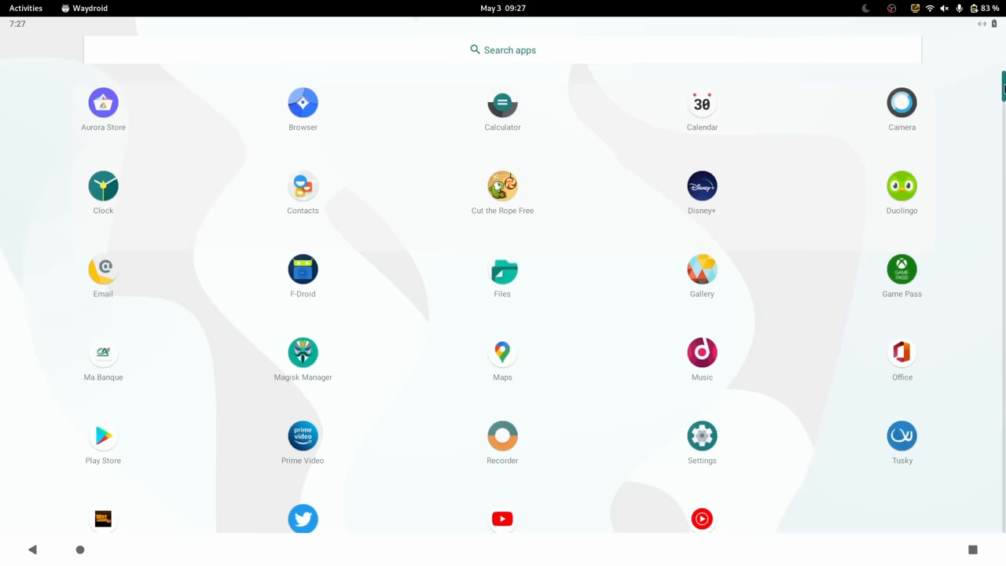
mouse_move(758, 475)
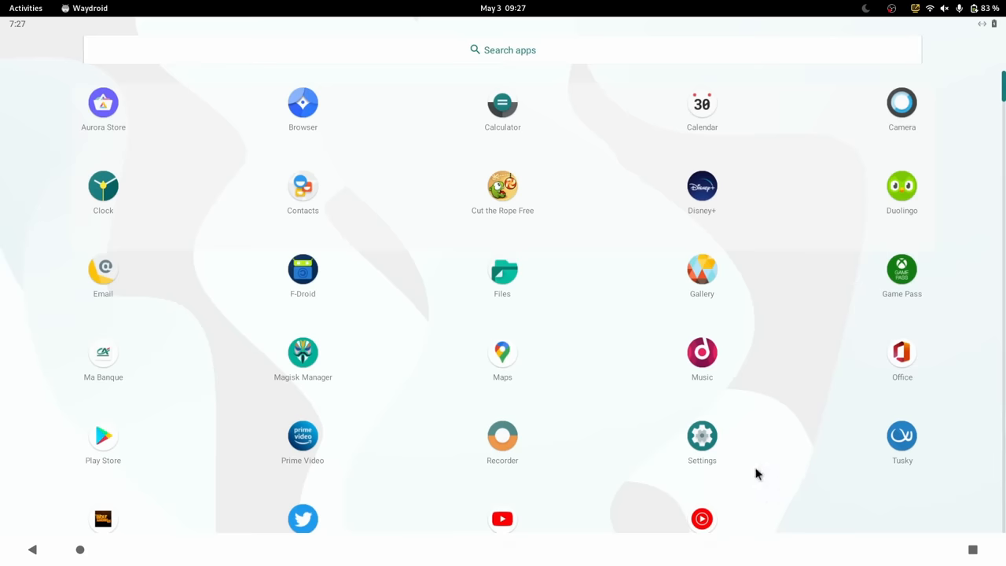
mouse_move(114, 547)
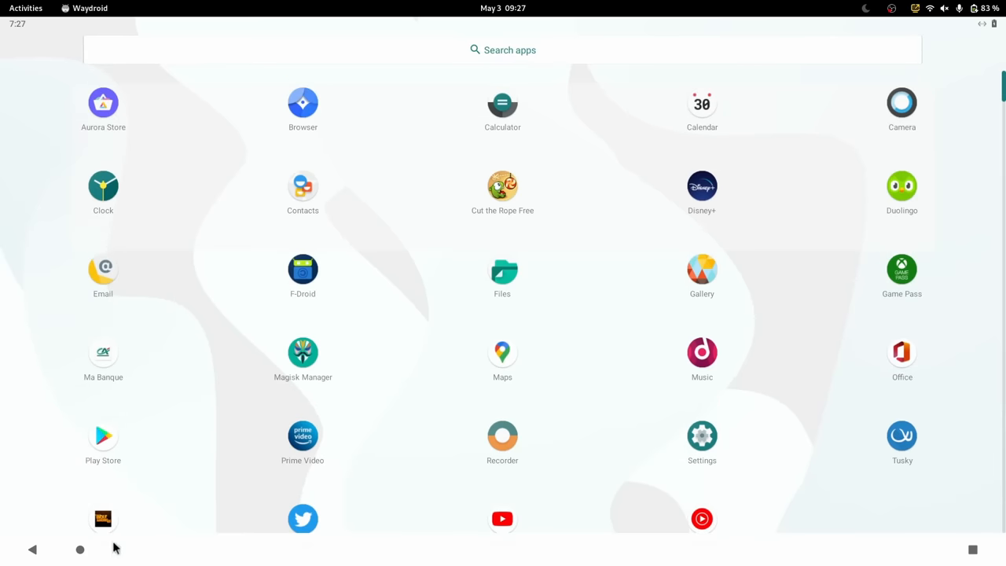
click(78, 550)
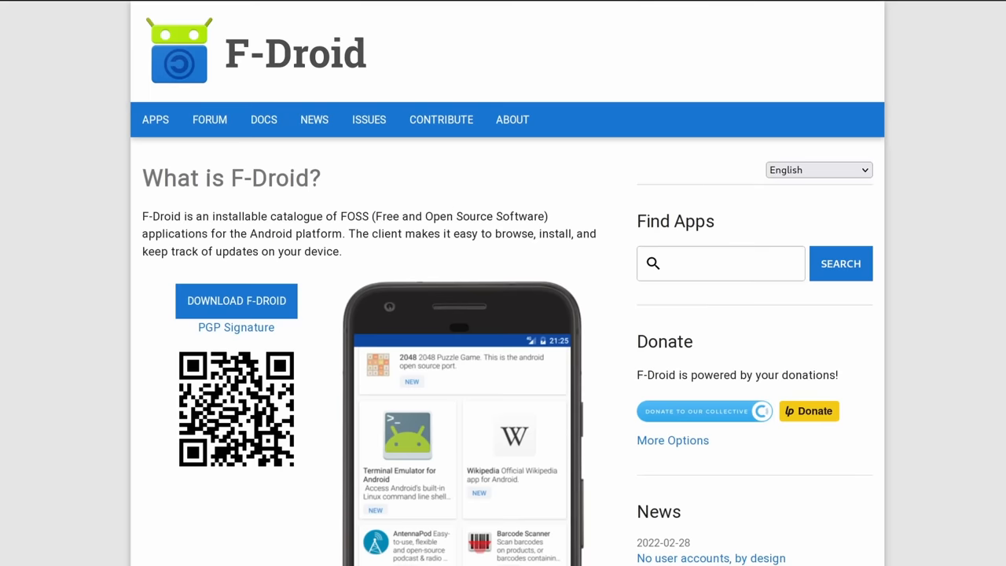
- Browse the F-Droid homepage down to the latest apps and download the F-Droid installer package
scroll(down, 3)
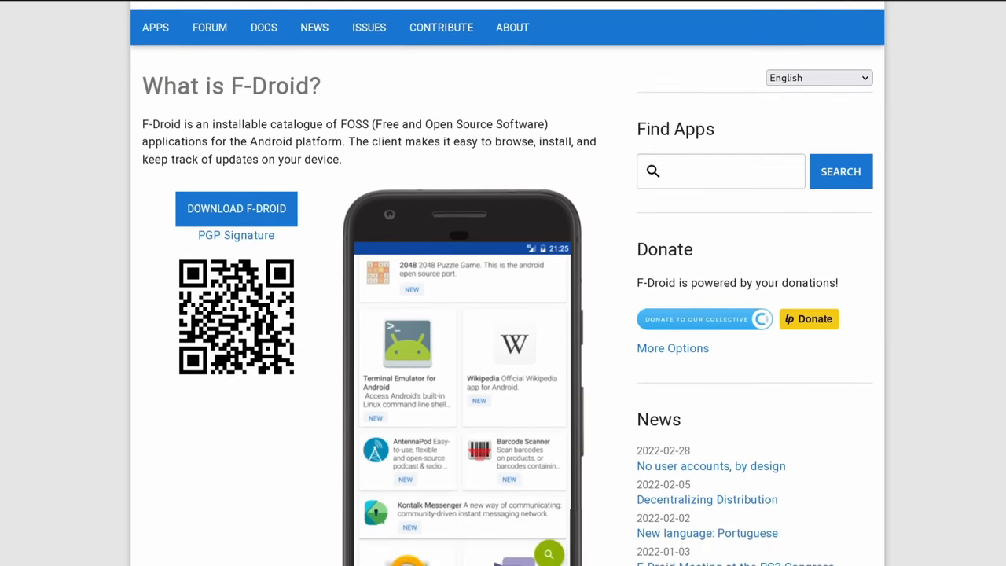
scroll(down, 3)
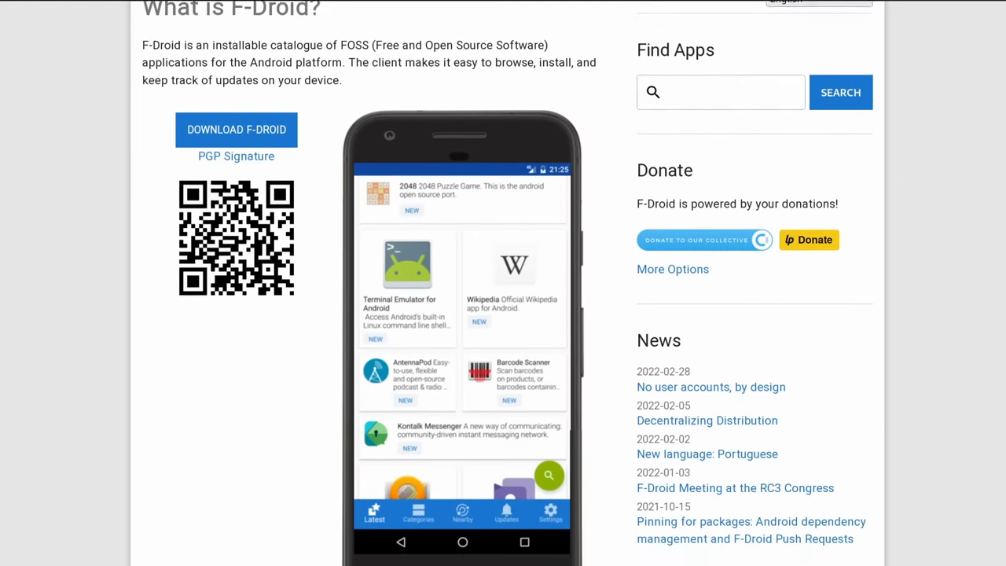
scroll(down, 3)
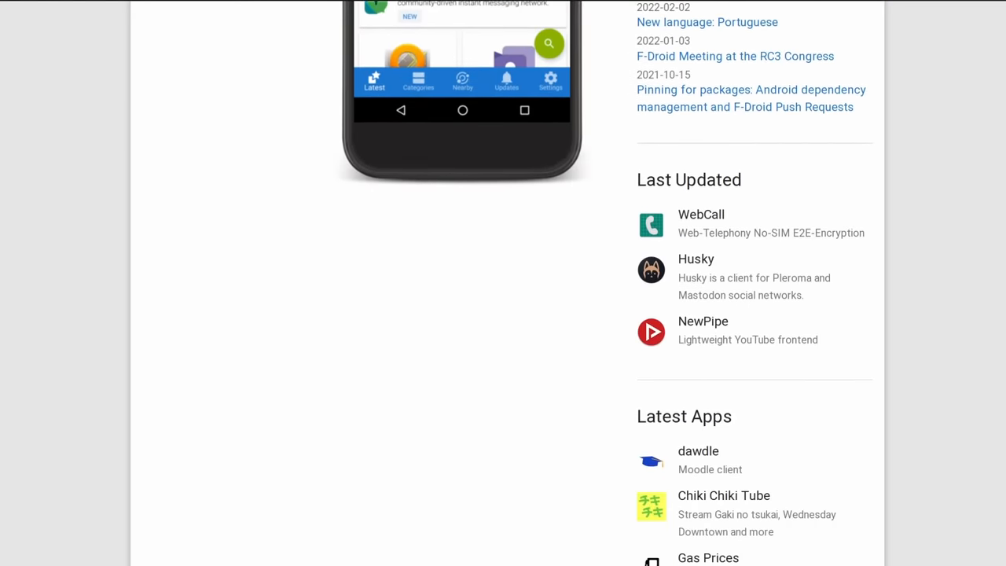
scroll(up, 3)
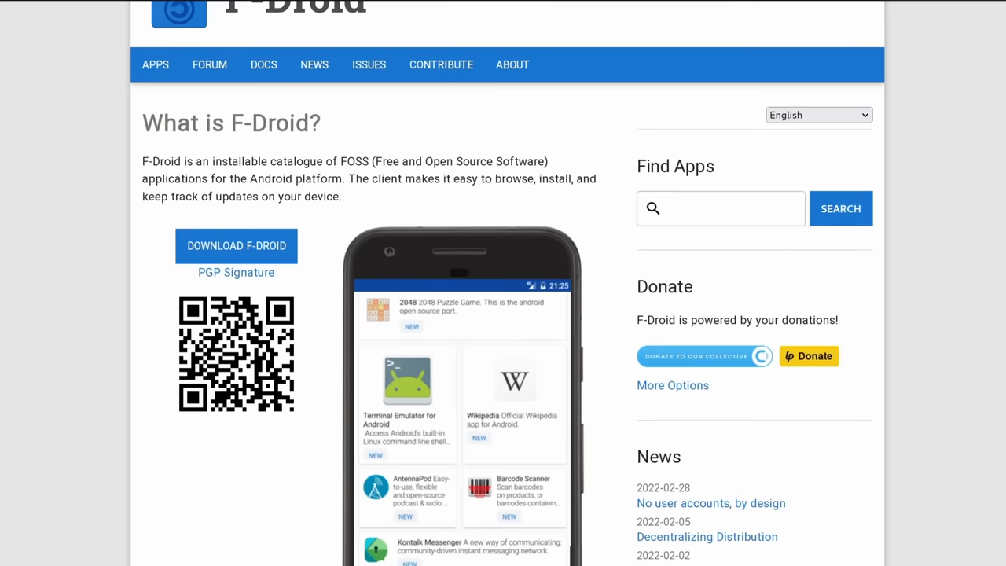
click(236, 246)
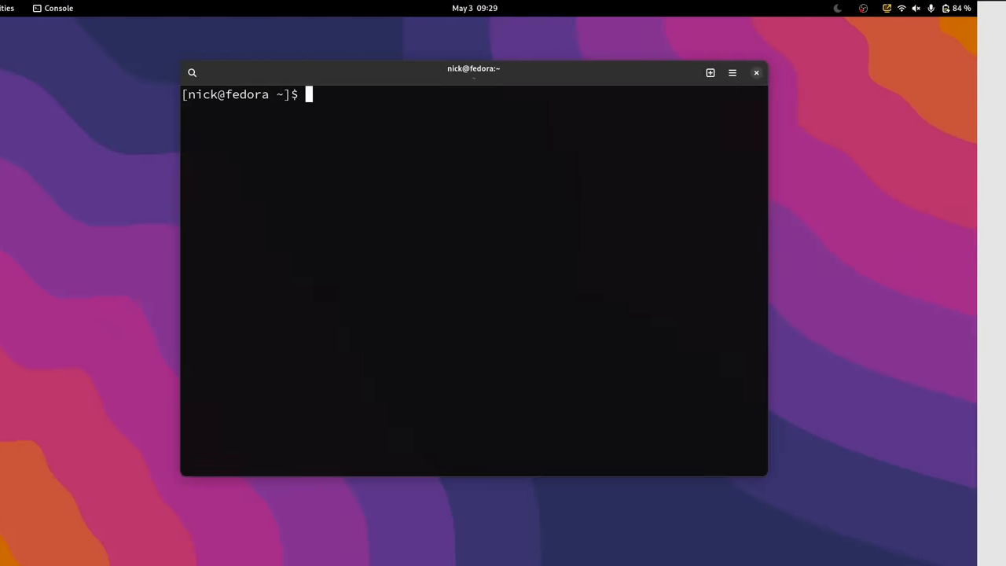
- Run 'waydroid app install' on Downloads/F-Droid.apk, then search the desktop for F-Droid
text(waydroid a)
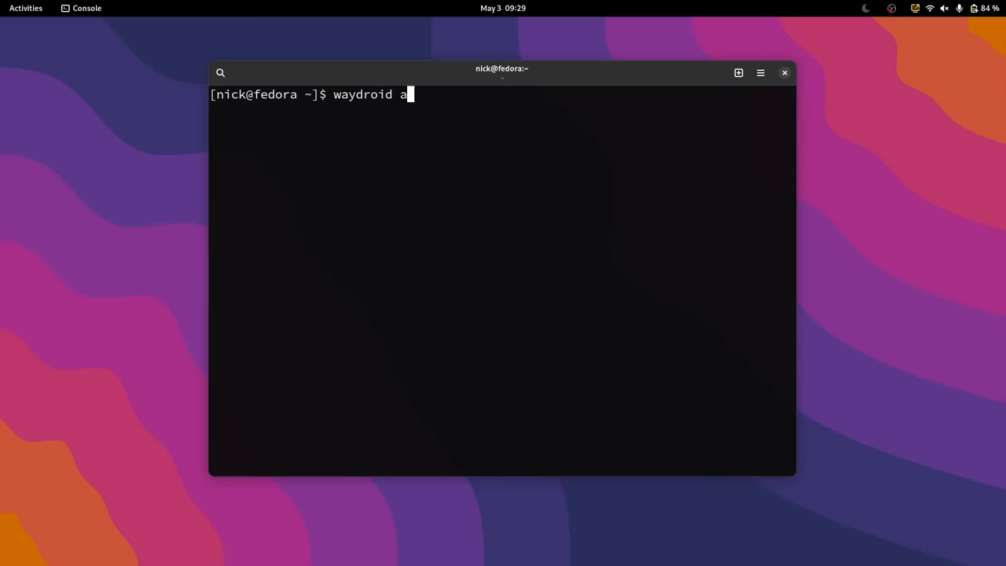
text(pp install)
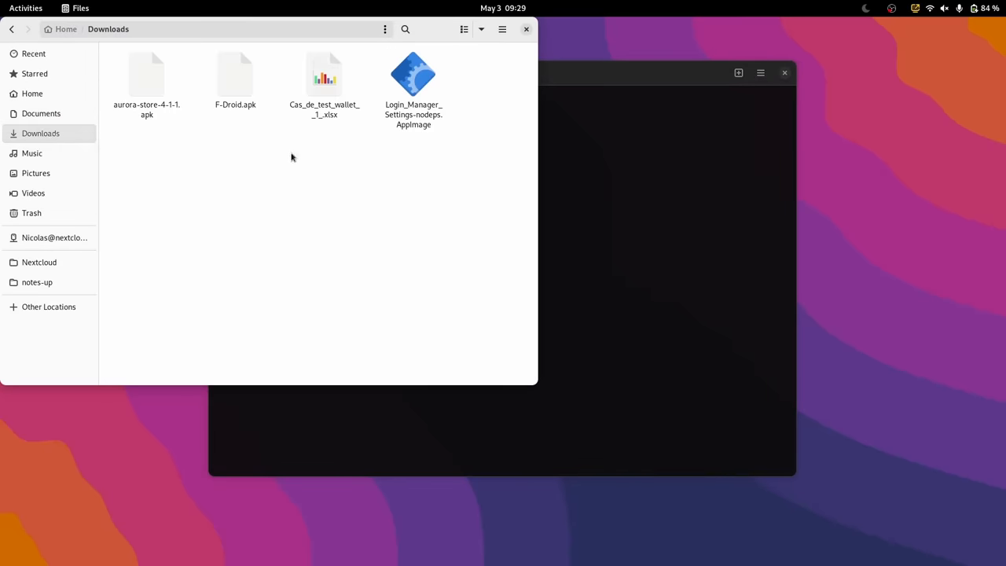
click(236, 79)
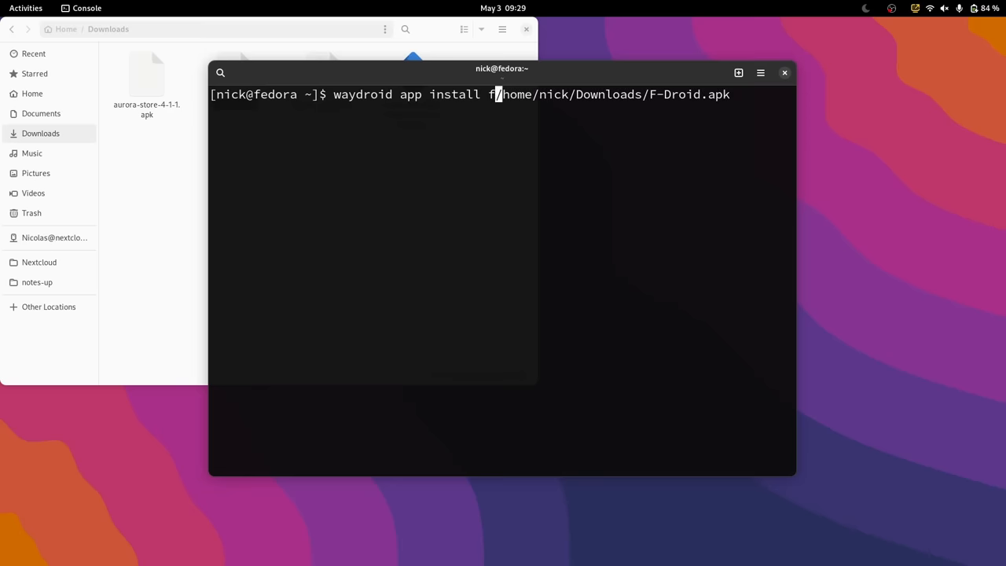
key(BackSpace)
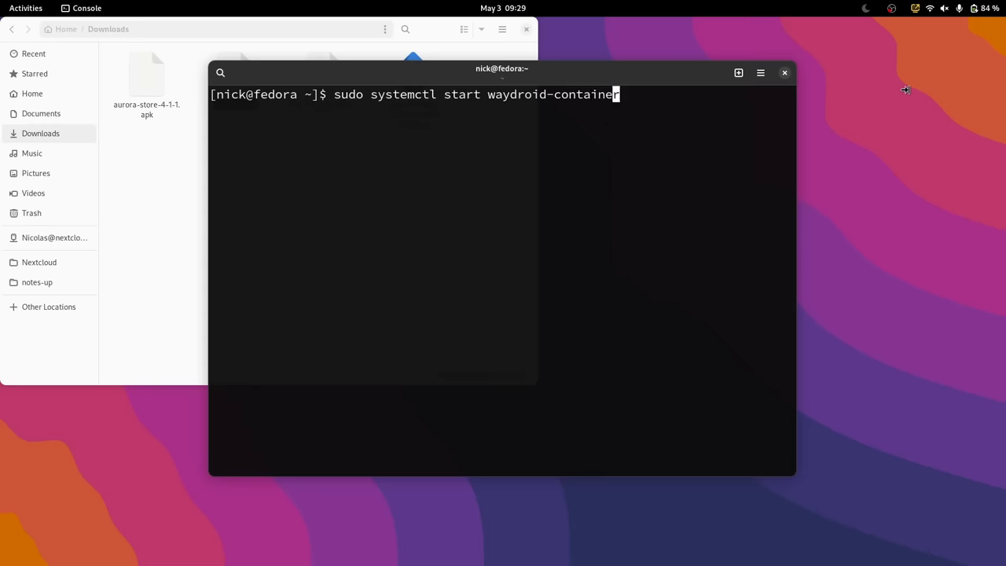
key(super)
text(F-Dr)
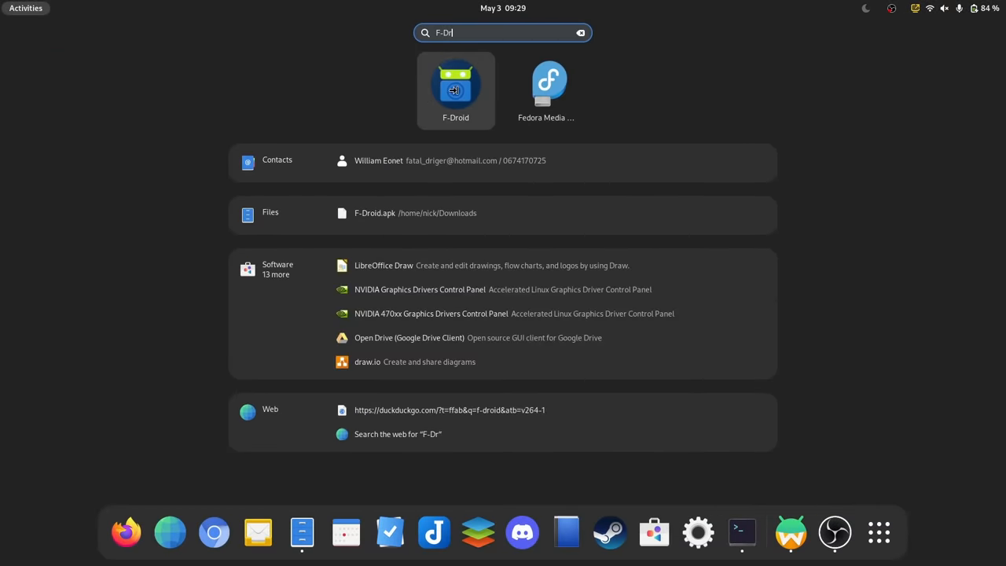
- Launch F-Droid, visit Categories, Nearby and Updates, and allow installs from this source
click(456, 89)
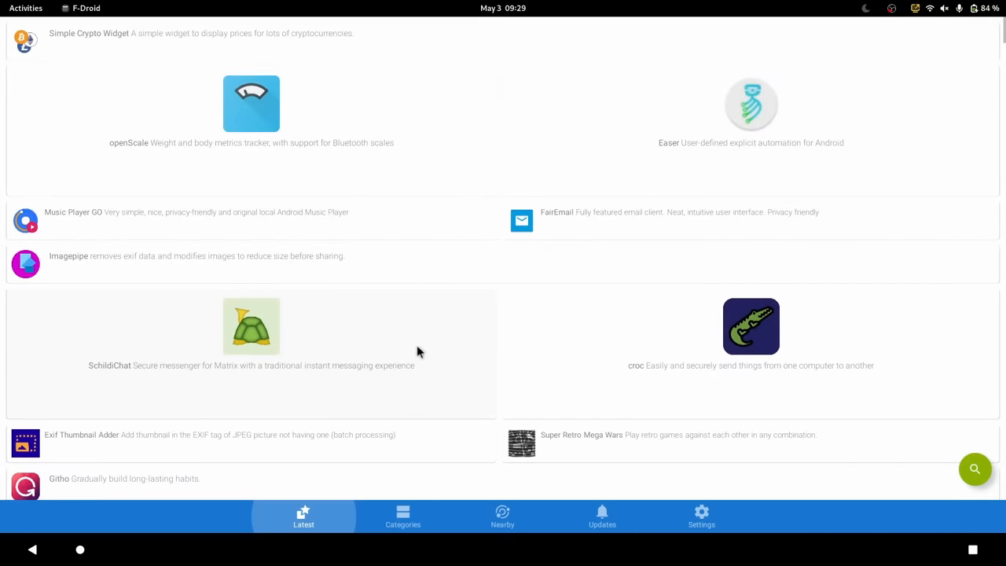
click(402, 515)
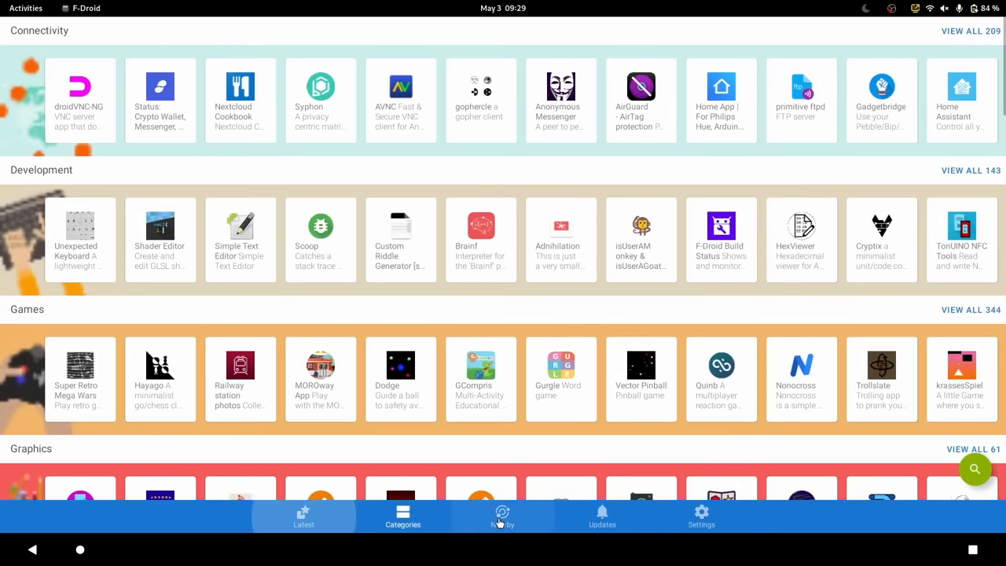
click(503, 516)
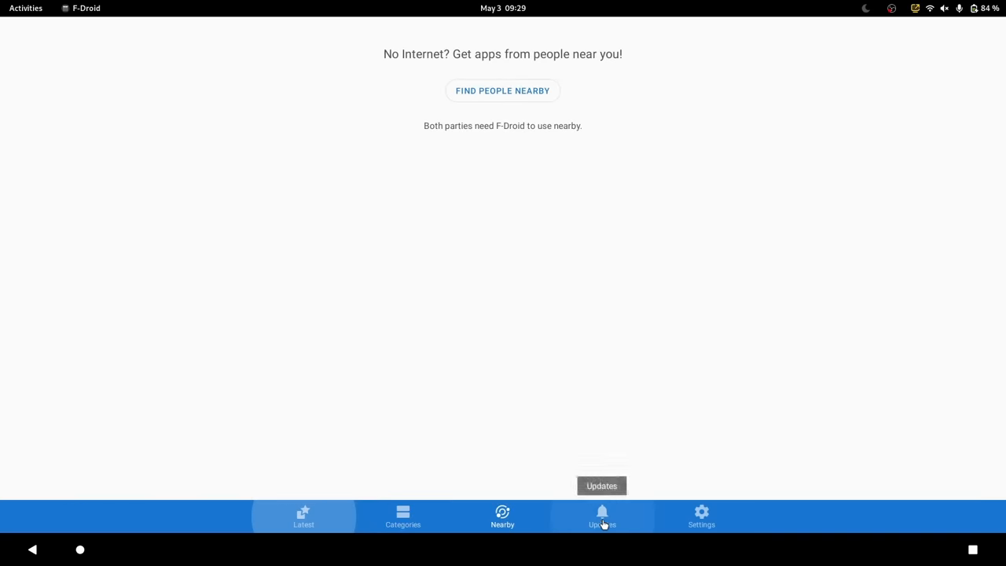
click(701, 516)
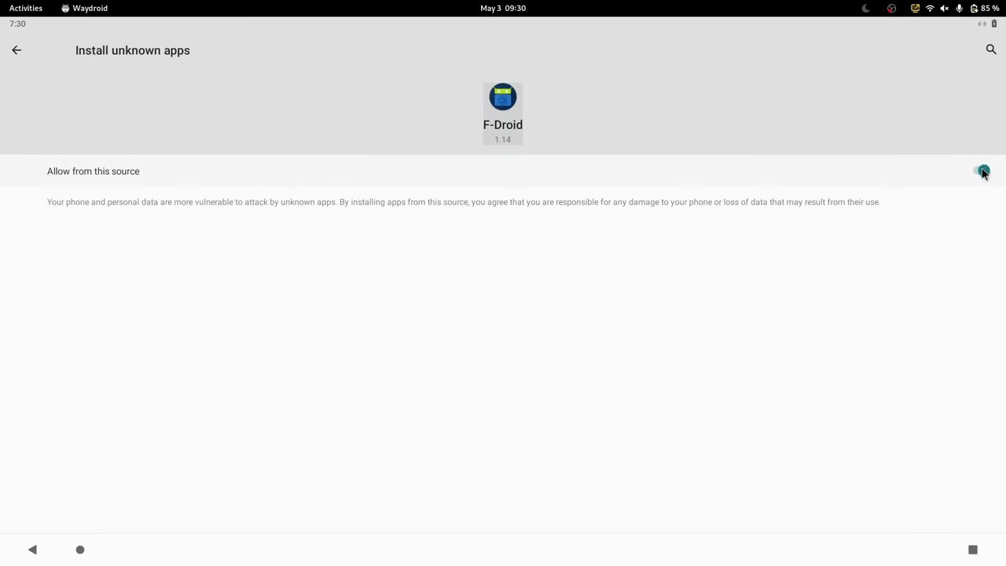
click(981, 169)
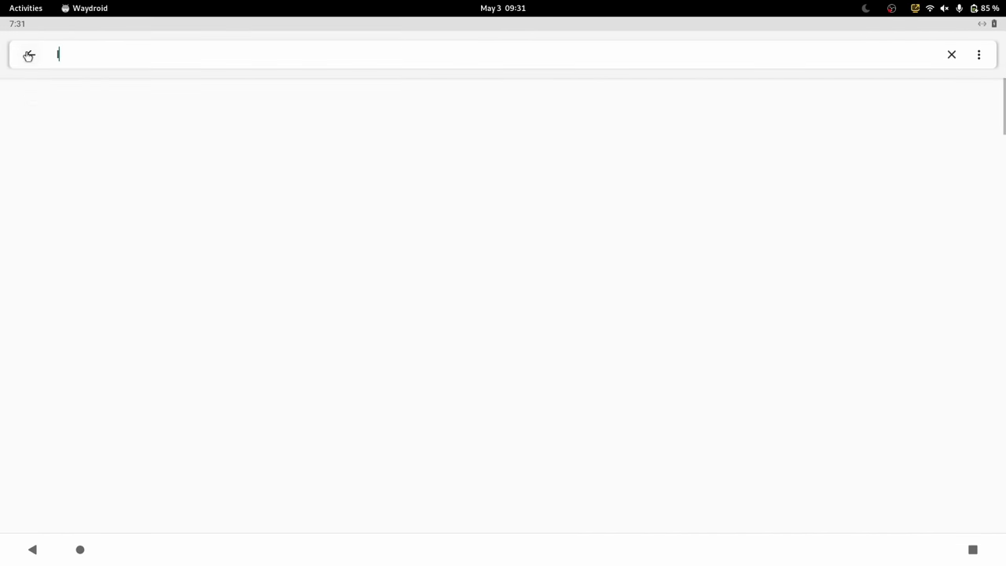
- Search settings for 'language' and view the Languages list, returning to Languages & input
text(language)
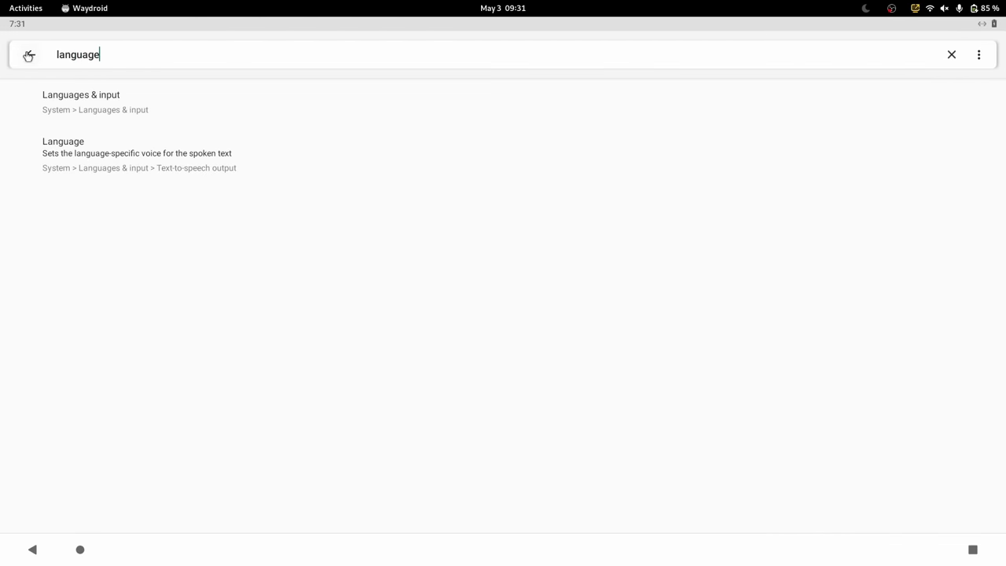
click(81, 100)
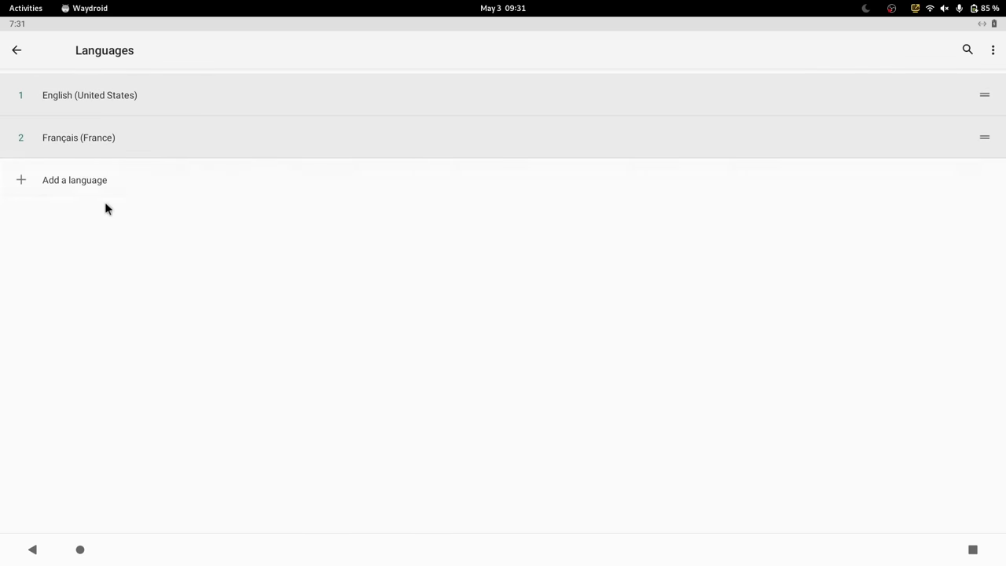
mouse_move(98, 85)
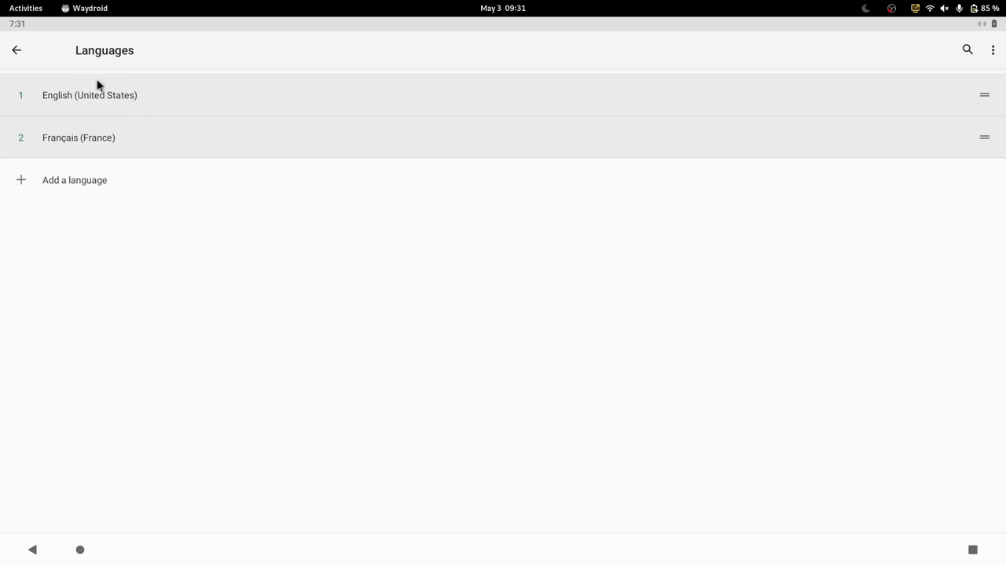
click(16, 48)
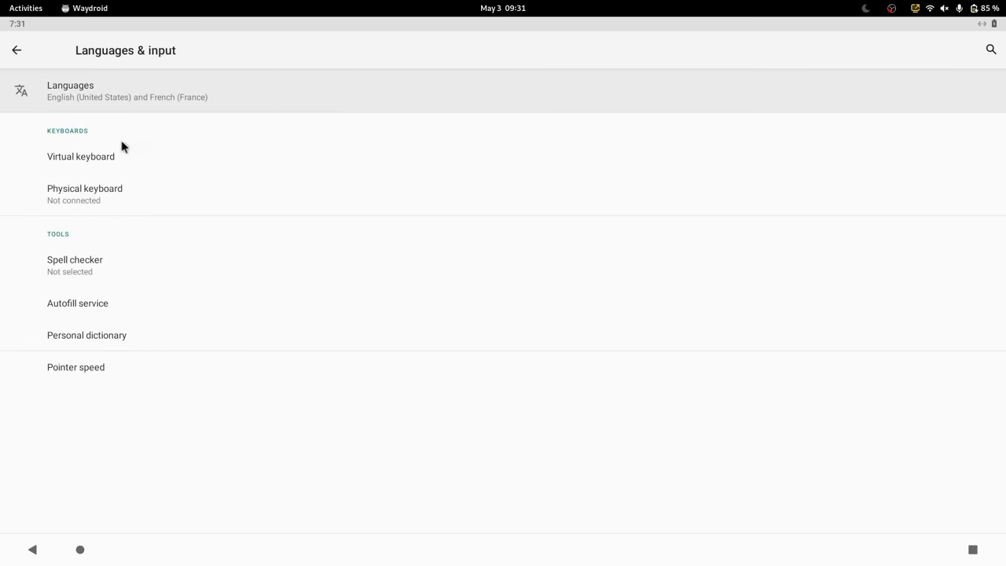
- View the Virtual keyboard settings, then return to the main settings list
click(81, 157)
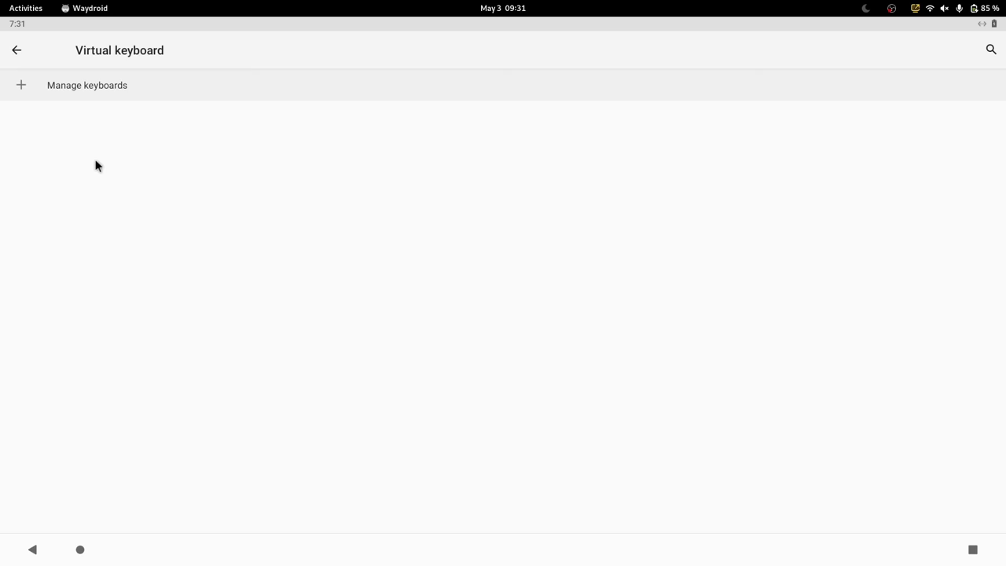
click(87, 85)
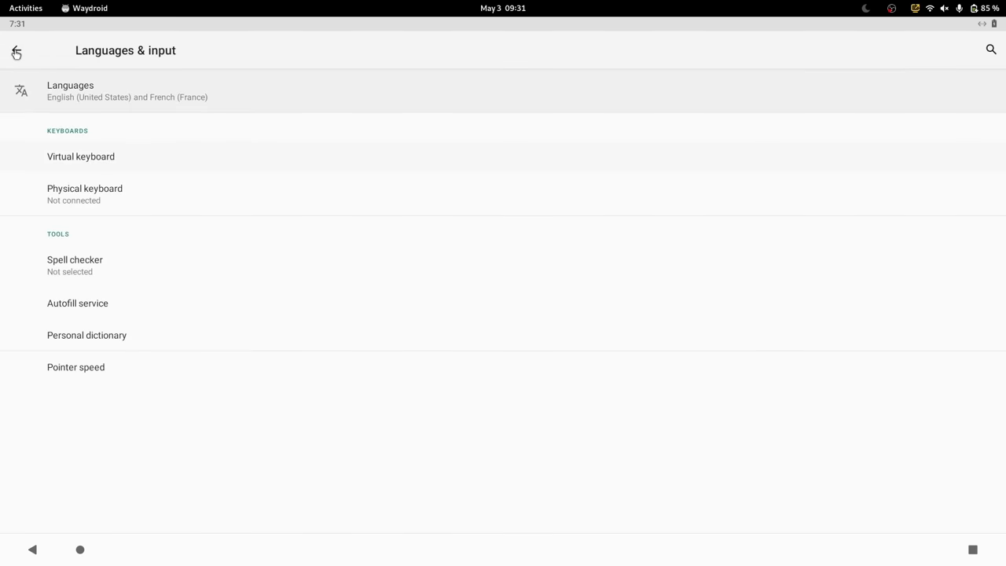
click(16, 51)
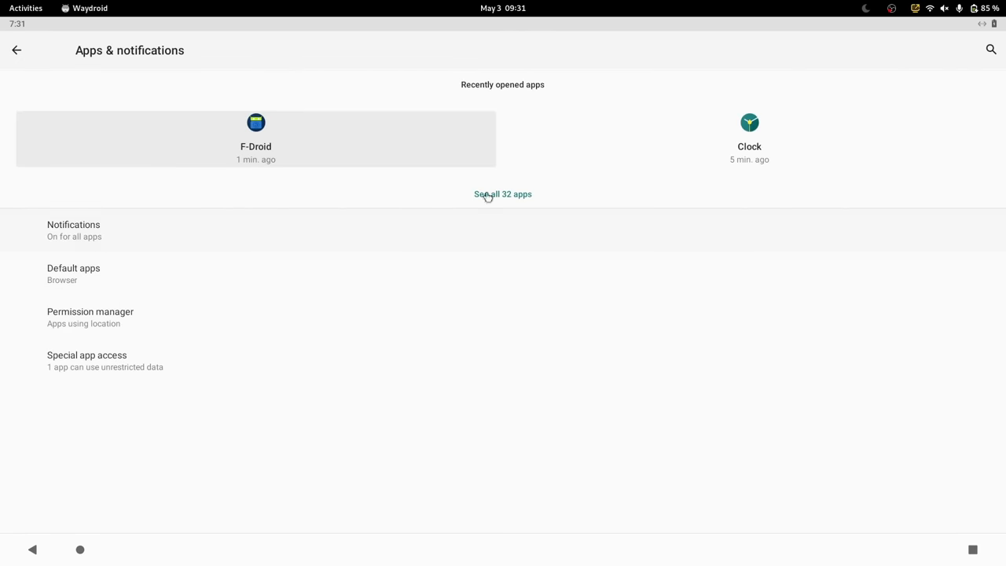
- Disable the Android Keyboard (AOSP) app from its app info, confirming the pre-installed-app warning
click(503, 195)
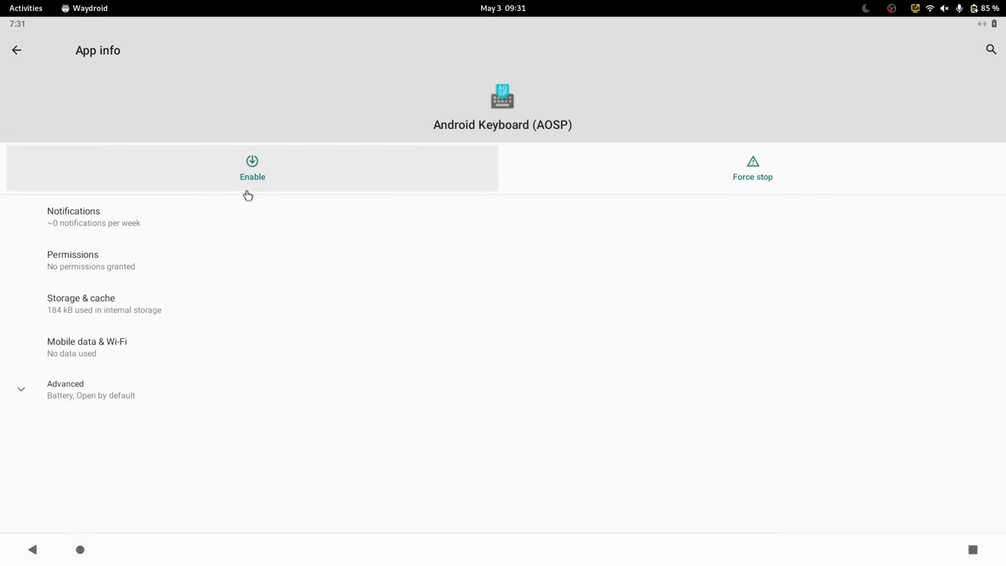
click(251, 166)
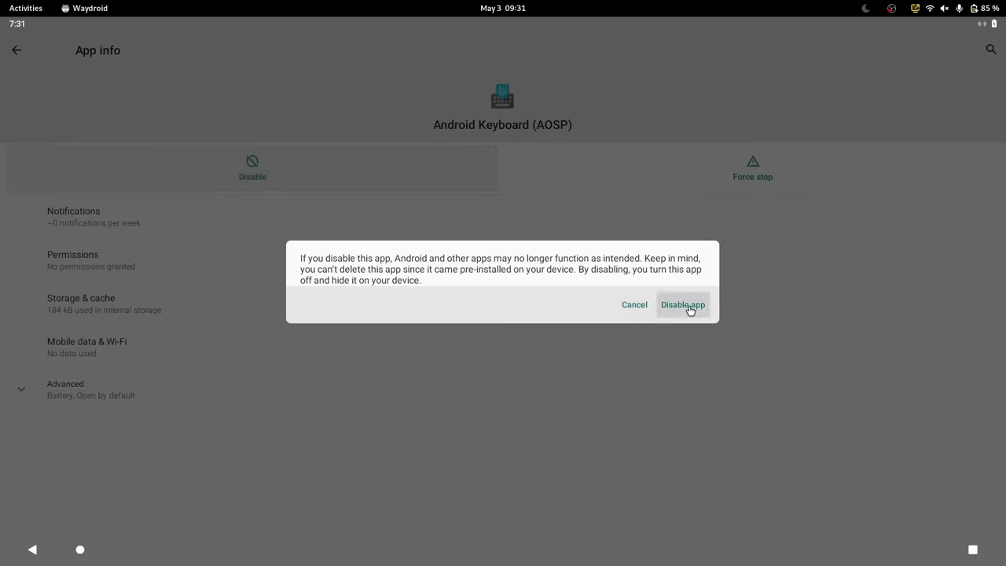
click(682, 305)
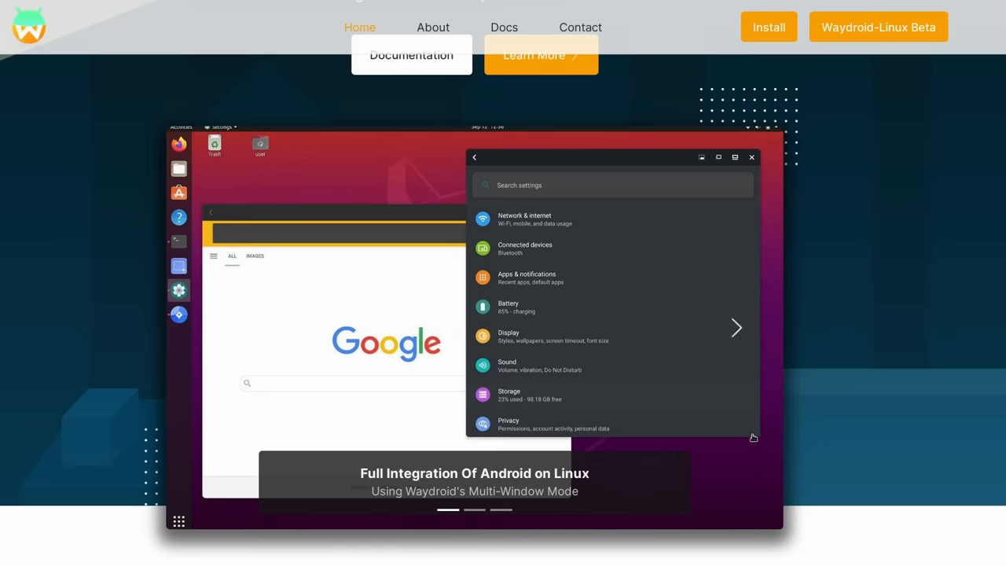
mouse_move(230, 219)
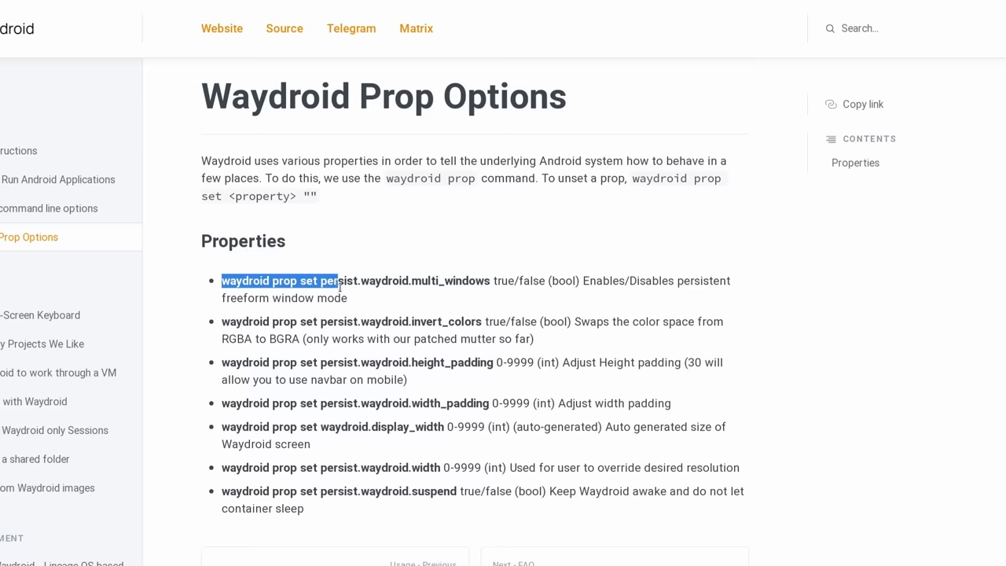
- Highlight the 'waydroid prop set' command text on the Prop Options docs page
drag(338, 280, 409, 280)
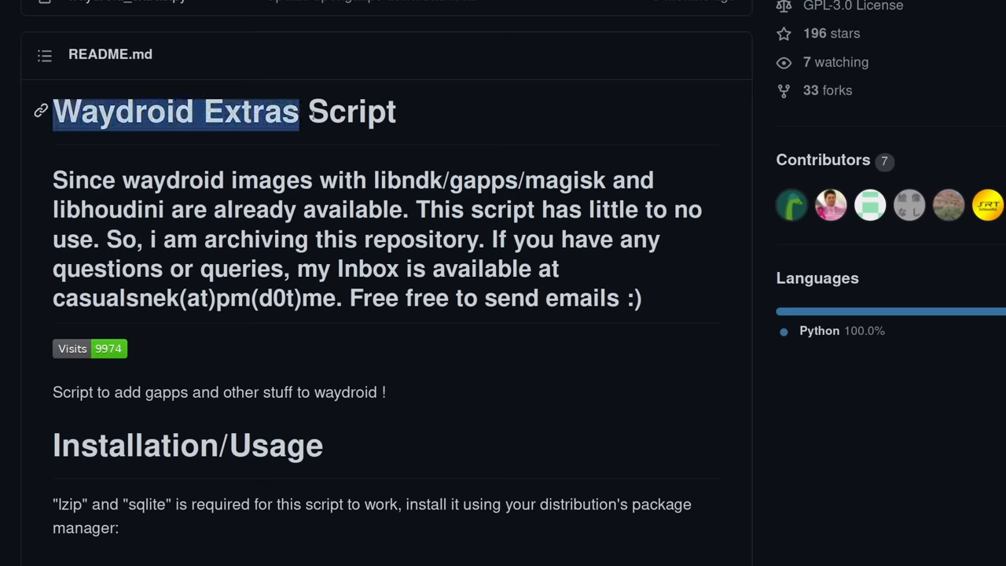
- Scroll the waydroid_script README, highlighting the clone and install commands, down to Install OpenGapps
scroll(down, 3)
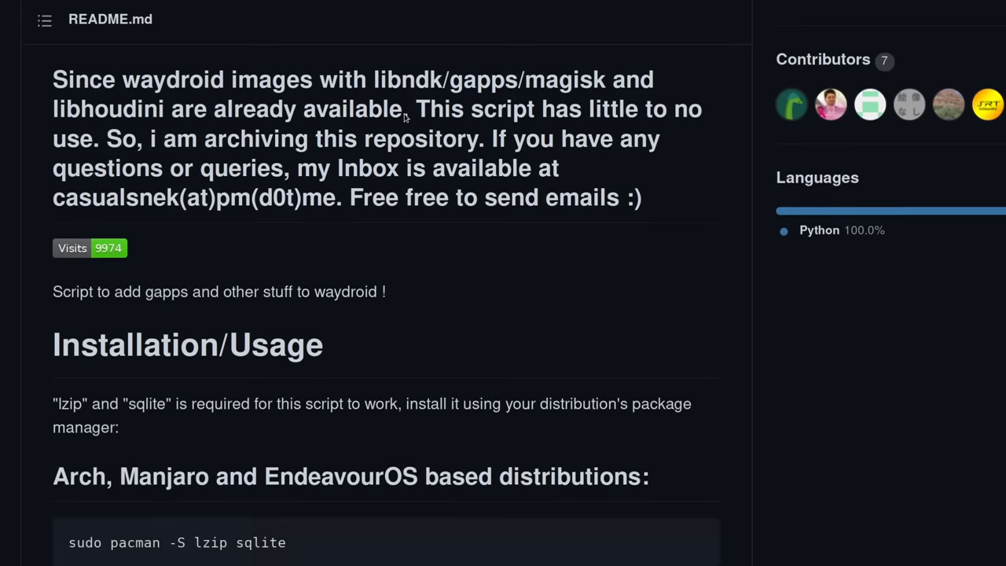
scroll(down, 3)
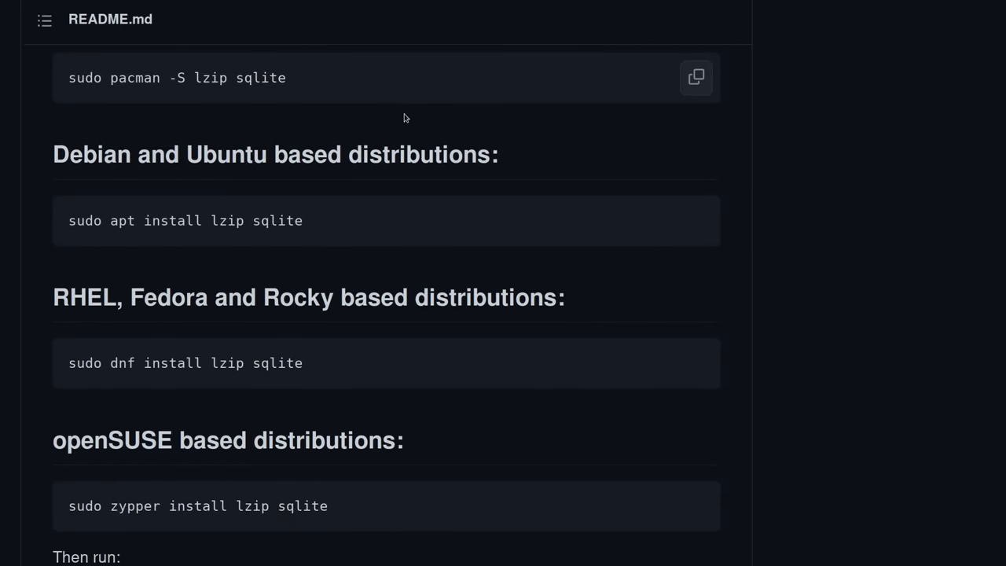
drag(69, 220, 260, 220)
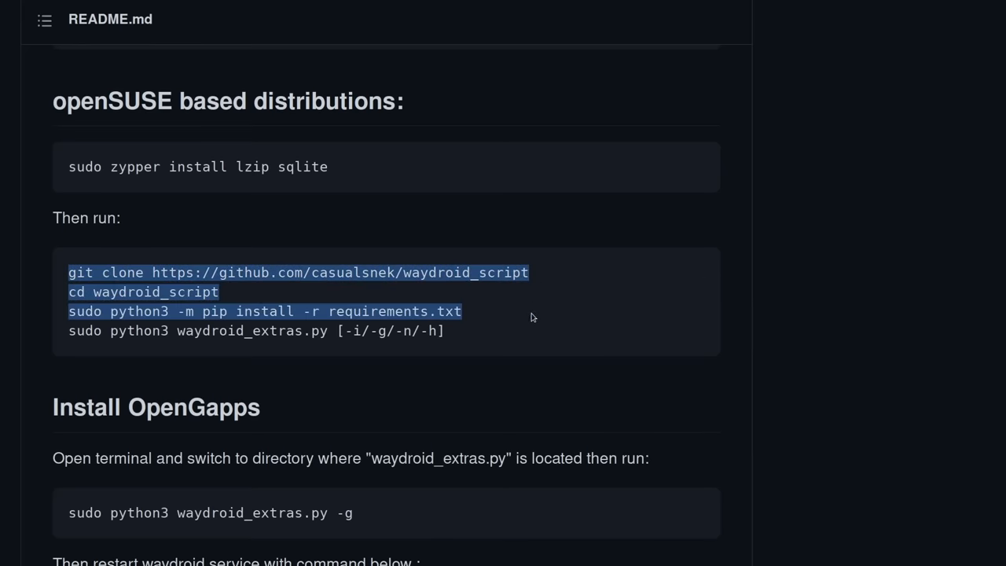
scroll(down, 3)
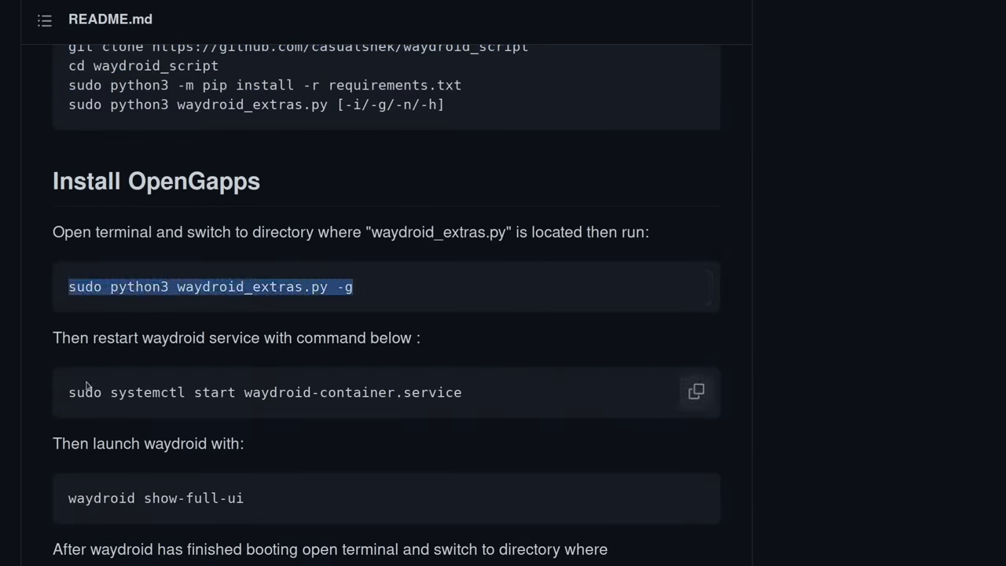
scroll(down, 3)
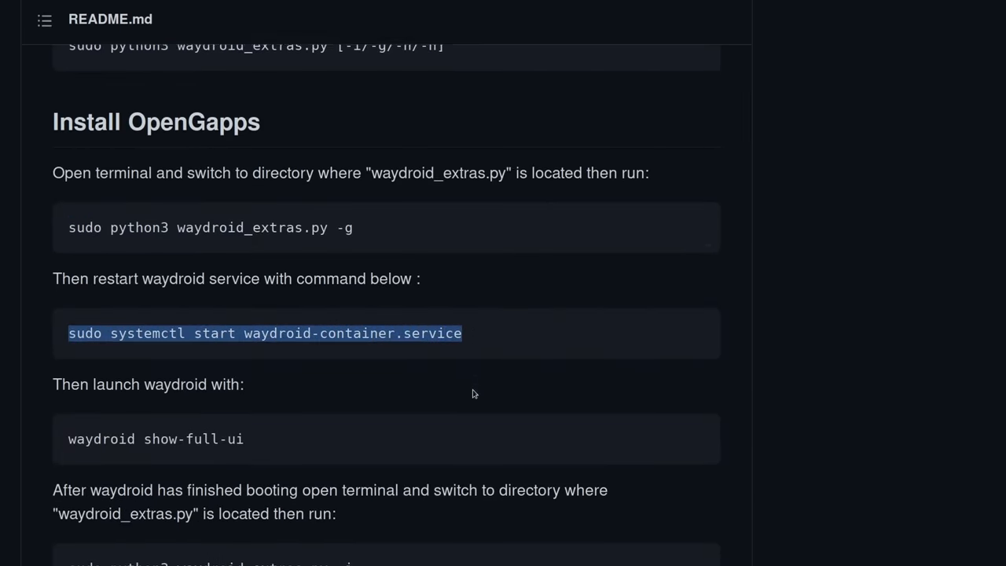
scroll(down, 3)
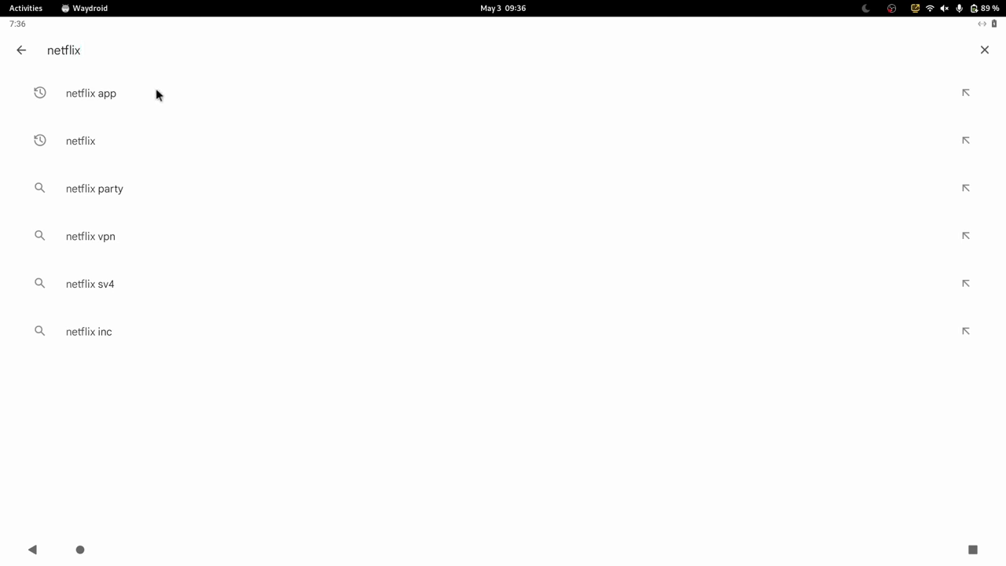
- Search Play Store for 'netflix app', then search Maps for 'lorient' and pick Lorient, France
click(91, 93)
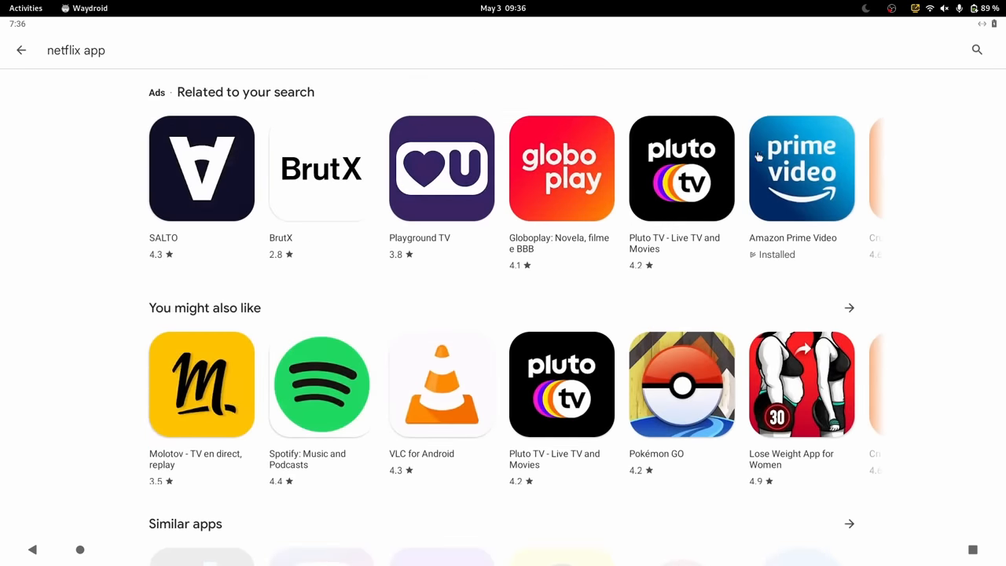
scroll(left, 3)
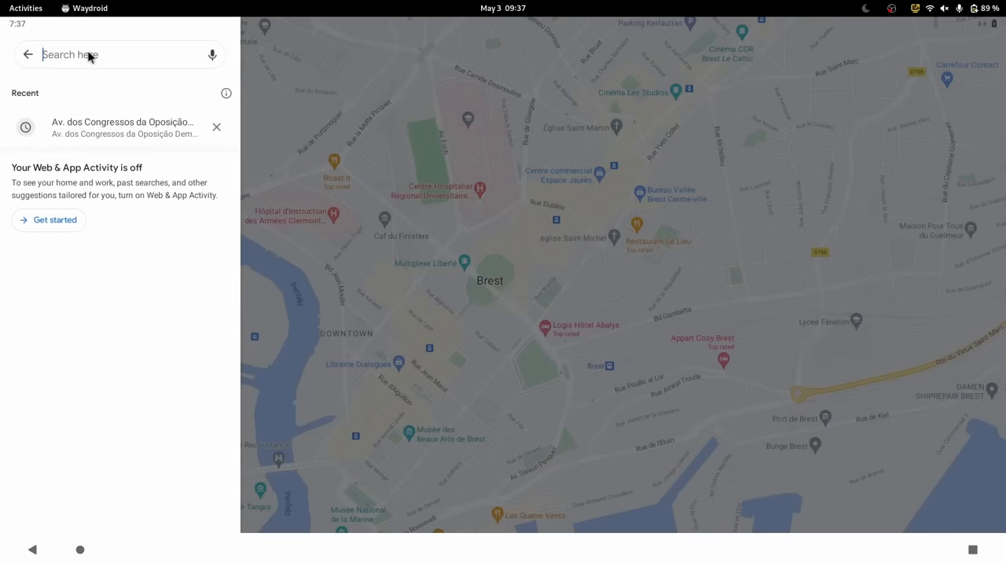
text(lorient)
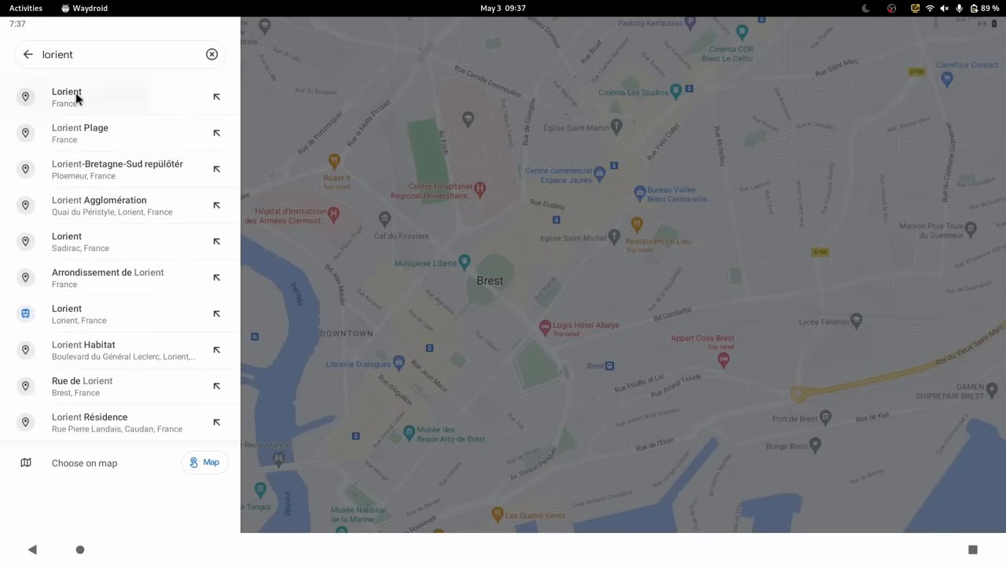
click(66, 97)
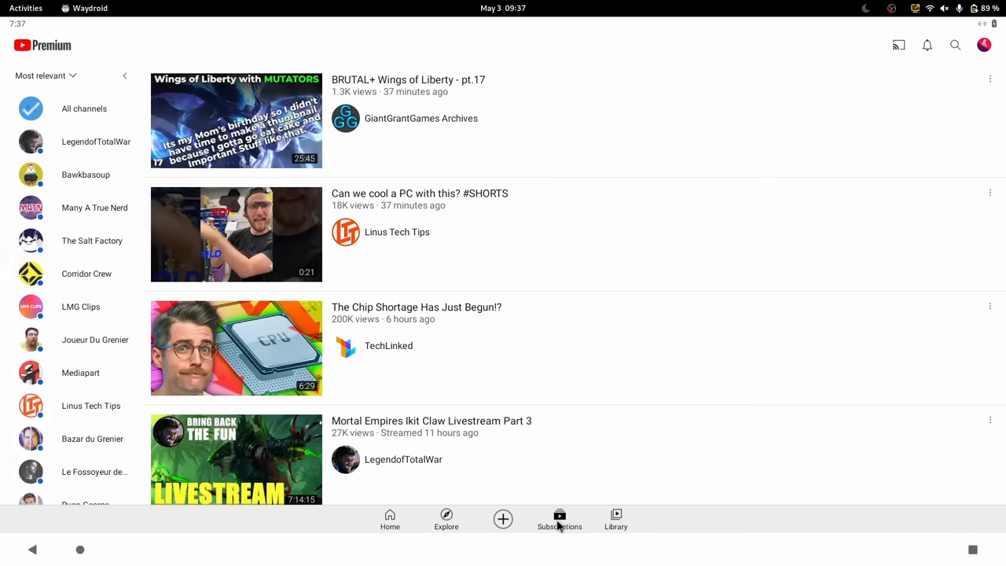
- Scroll the YouTube Subscriptions feed, then search Play Store for 'netflix app' and scroll the results
scroll(down, 3)
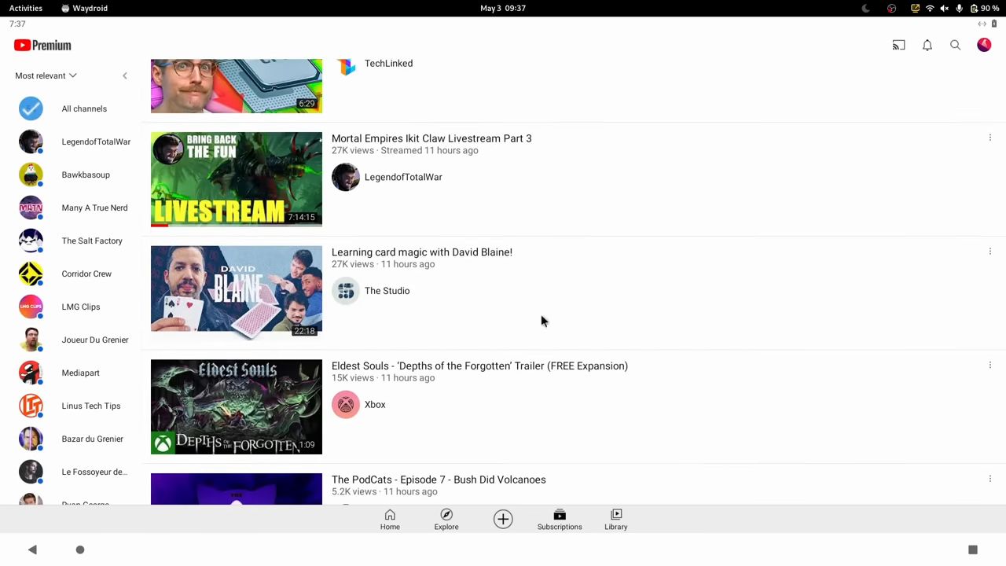
scroll(down, 3)
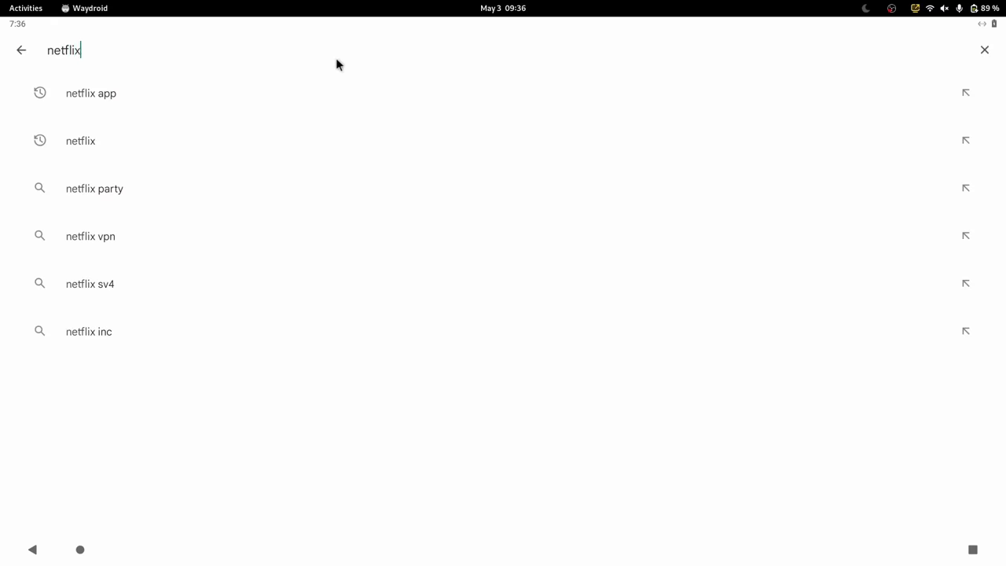
click(91, 93)
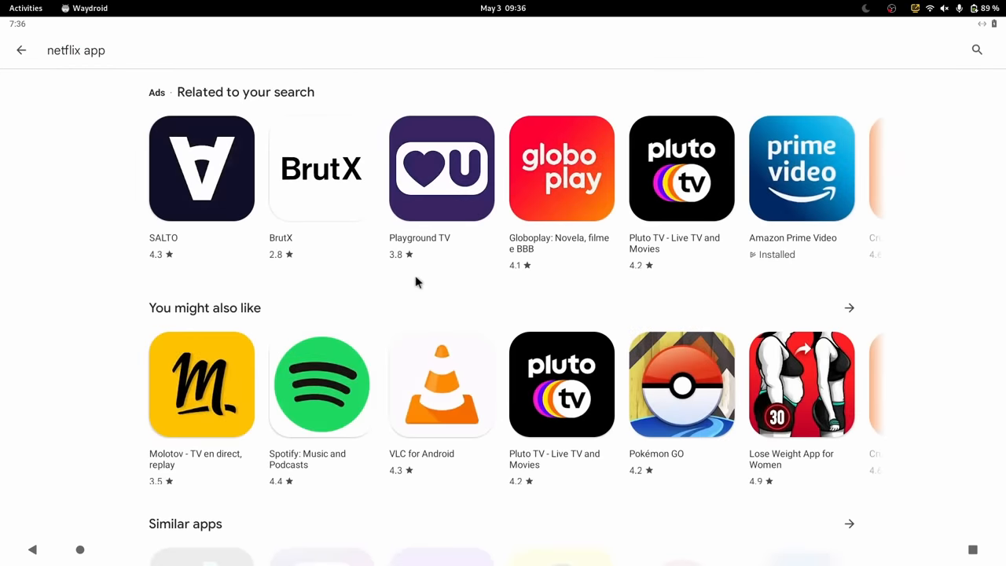
scroll(down, 3)
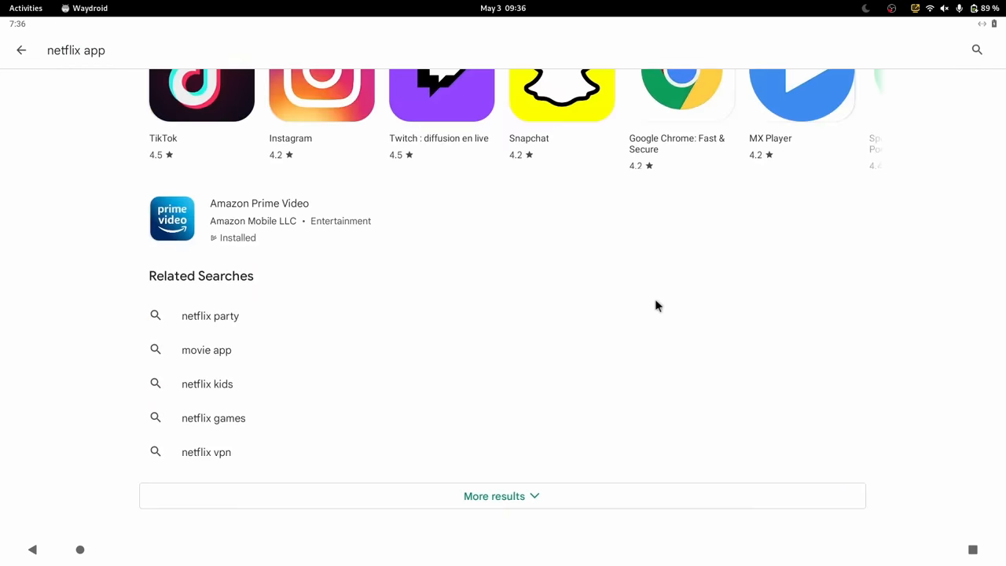
scroll(down, 3)
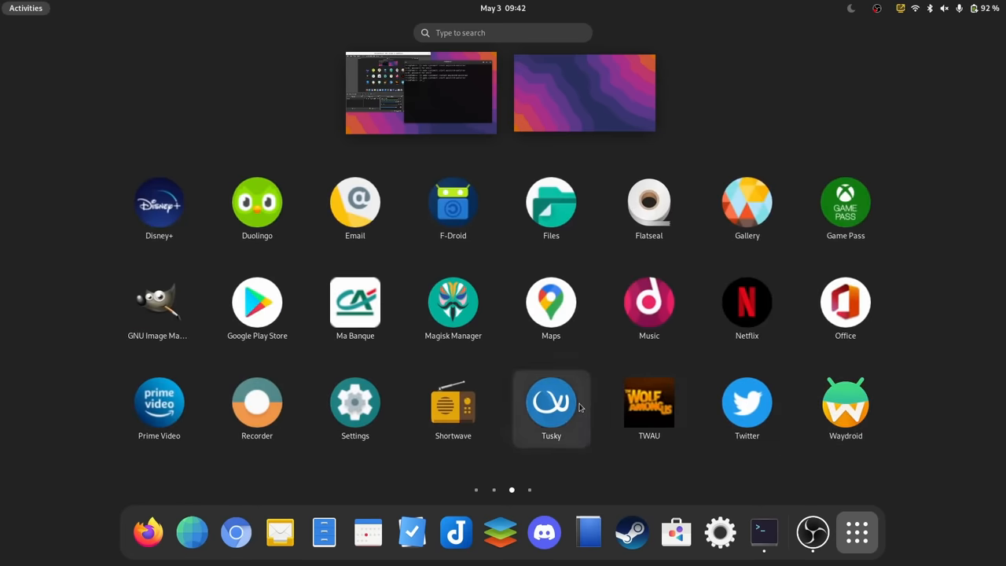
mouse_move(258, 307)
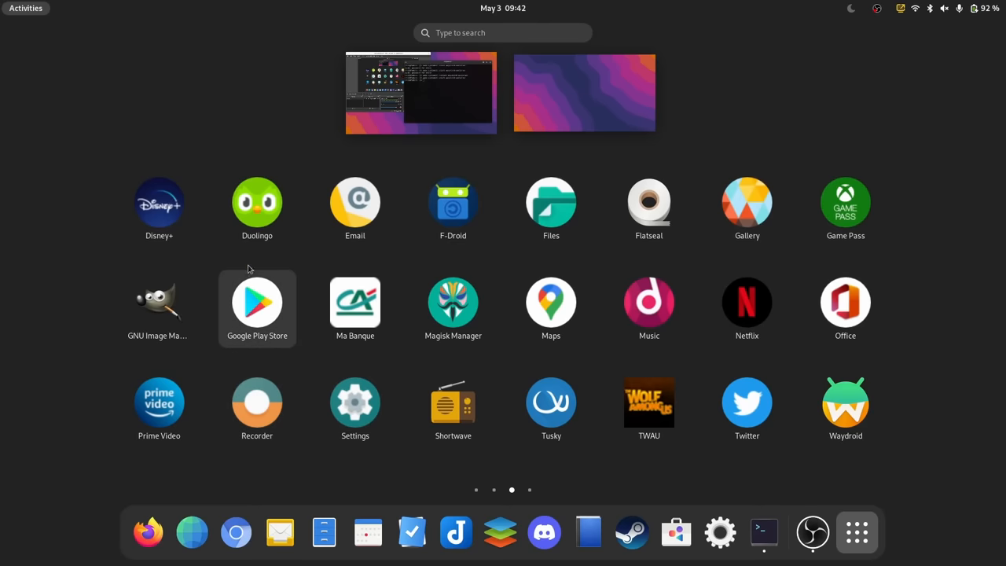
mouse_move(648, 204)
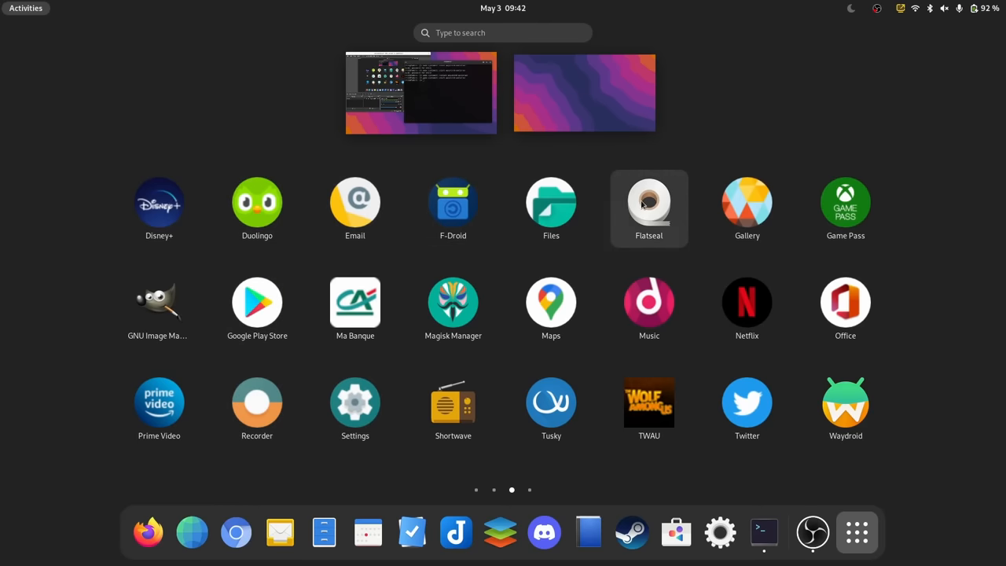
mouse_move(846, 408)
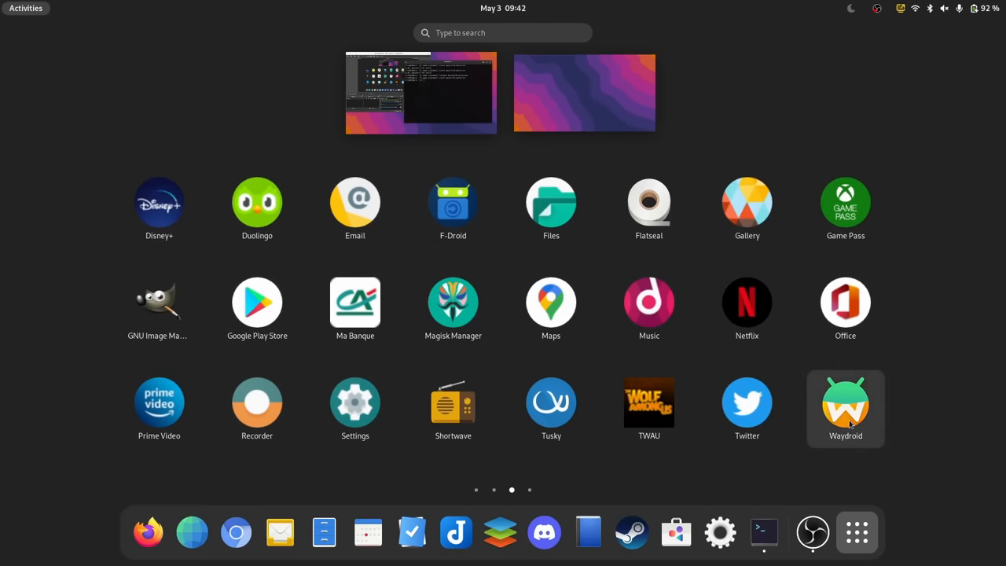
- Launch Office from the app grid and create a new blank Word document
click(846, 301)
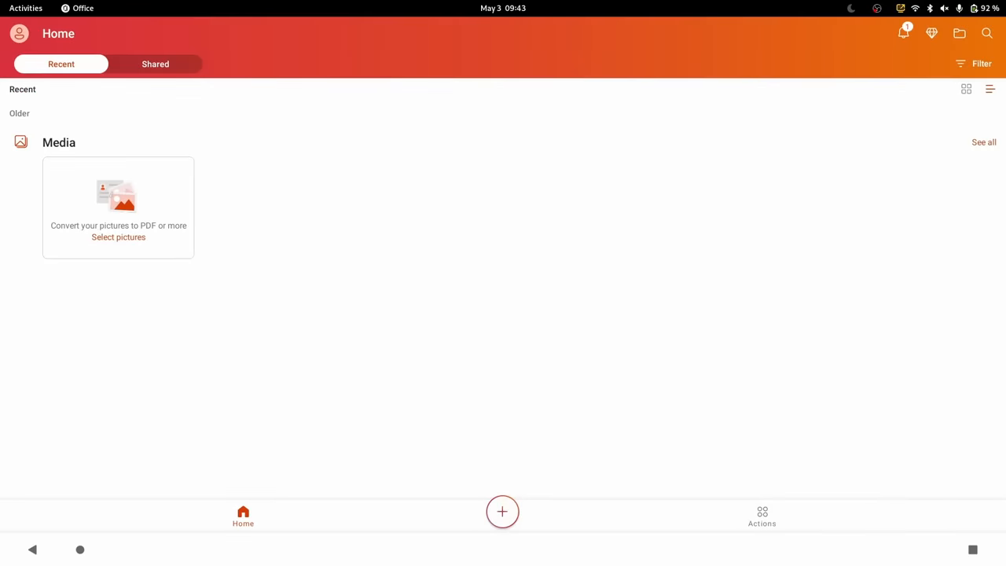
click(503, 512)
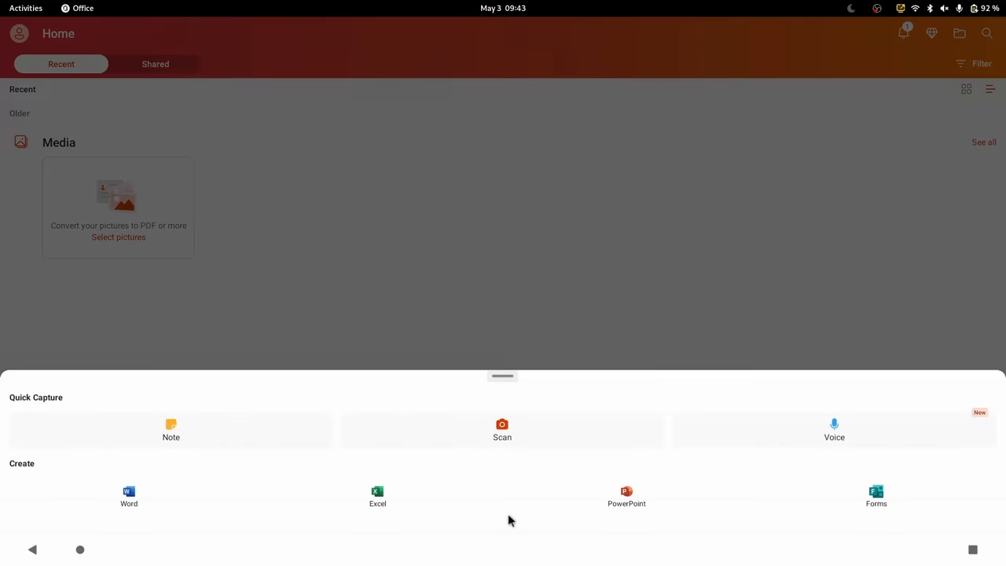
click(129, 496)
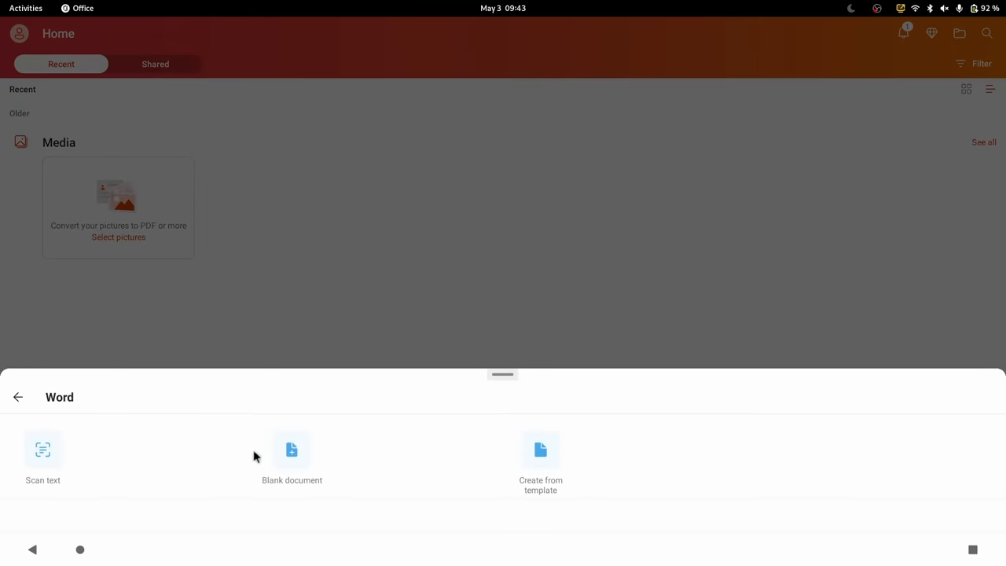
click(292, 450)
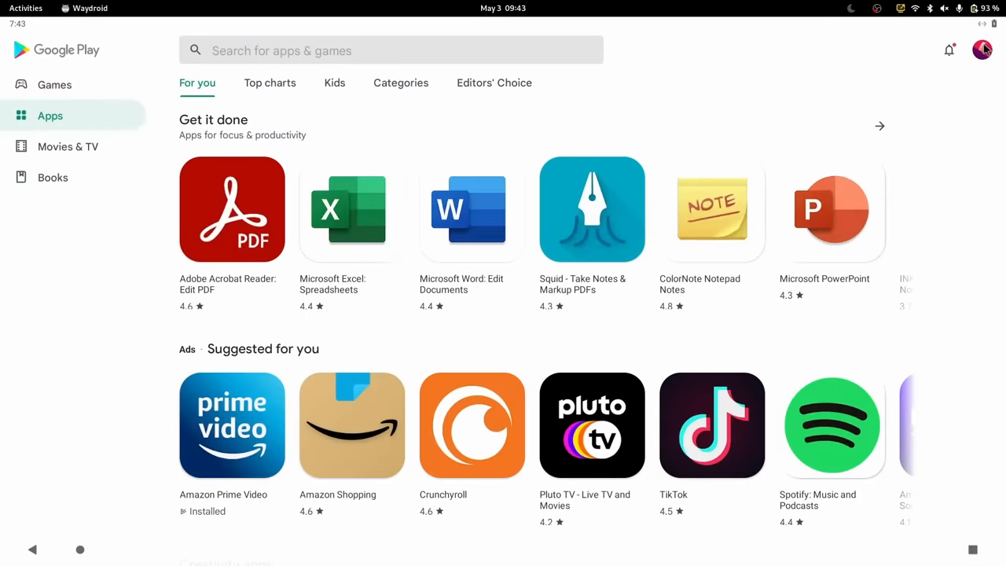
- Open the Google account menu from the Play Store avatar, then return to the Office app
click(981, 49)
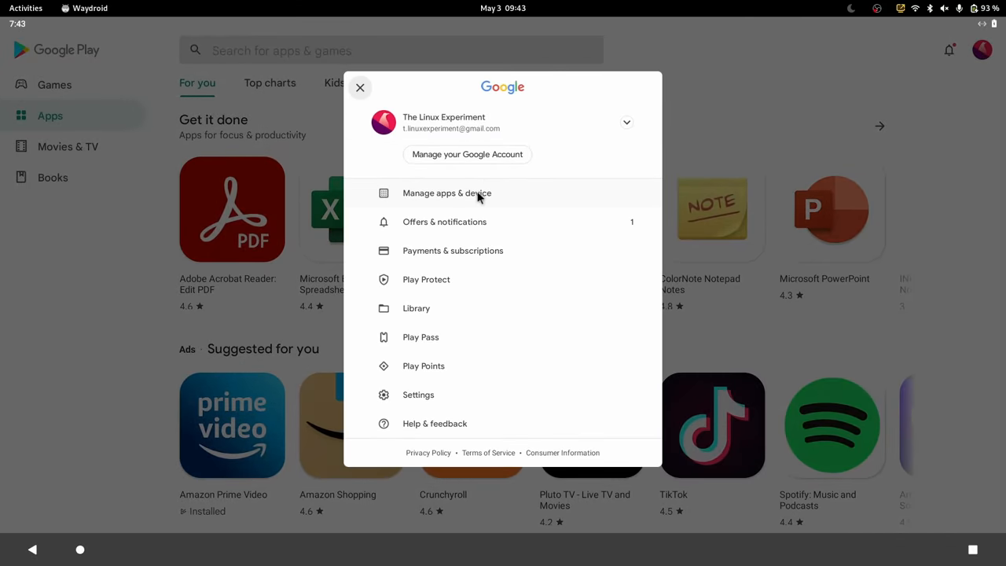
mouse_move(487, 331)
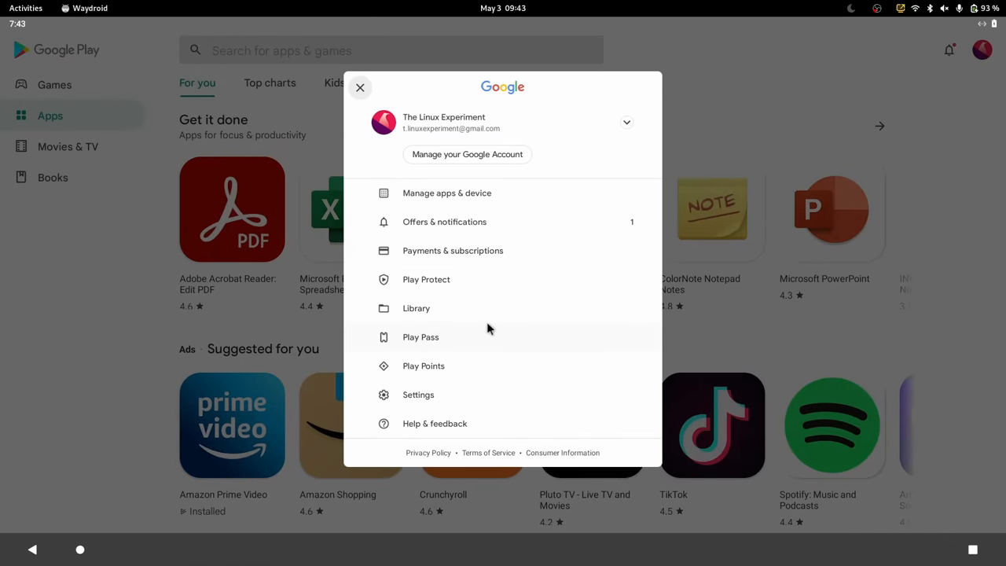
click(360, 88)
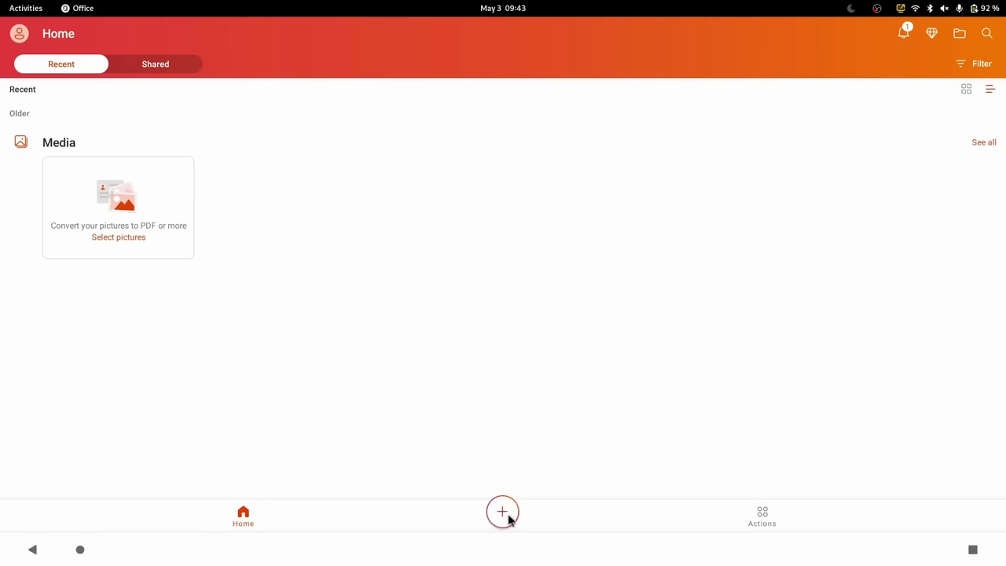
- Bring up Office's new-item options before switching to the waydroid_script GitHub page
click(503, 512)
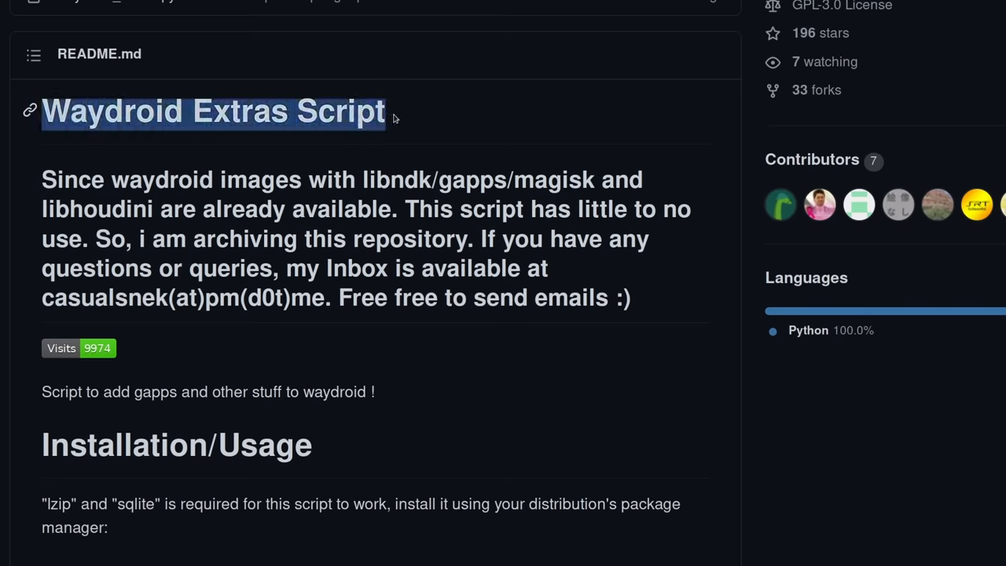
- Scroll the README's Installation/Usage and OpenGapps sections and highlight an install command
scroll(down, 3)
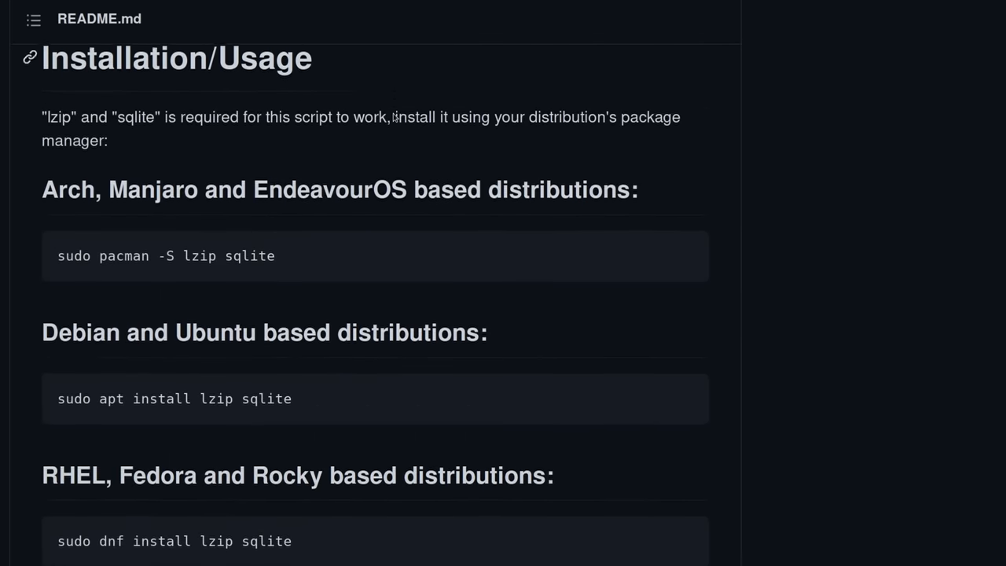
scroll(down, 3)
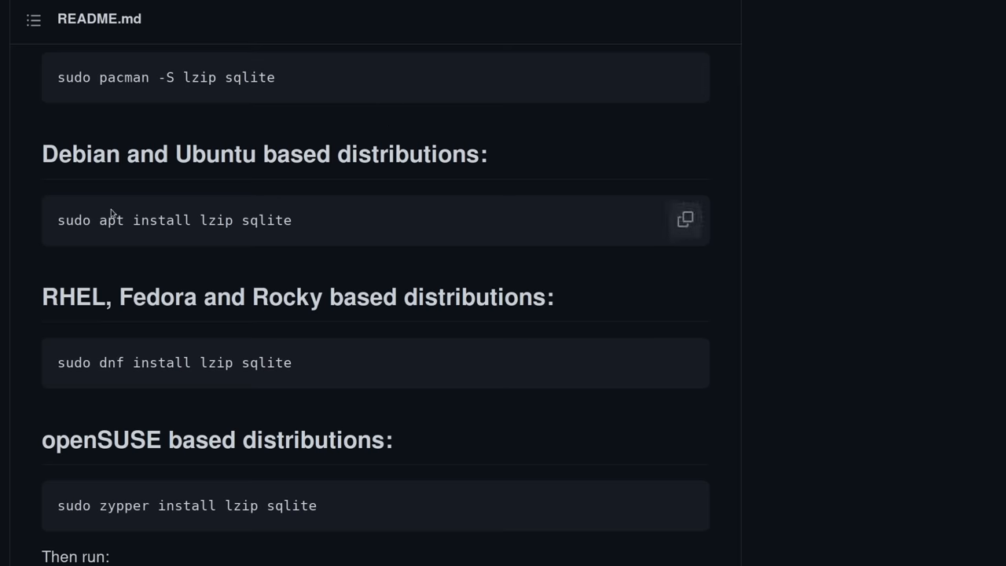
mouse_move(308, 228)
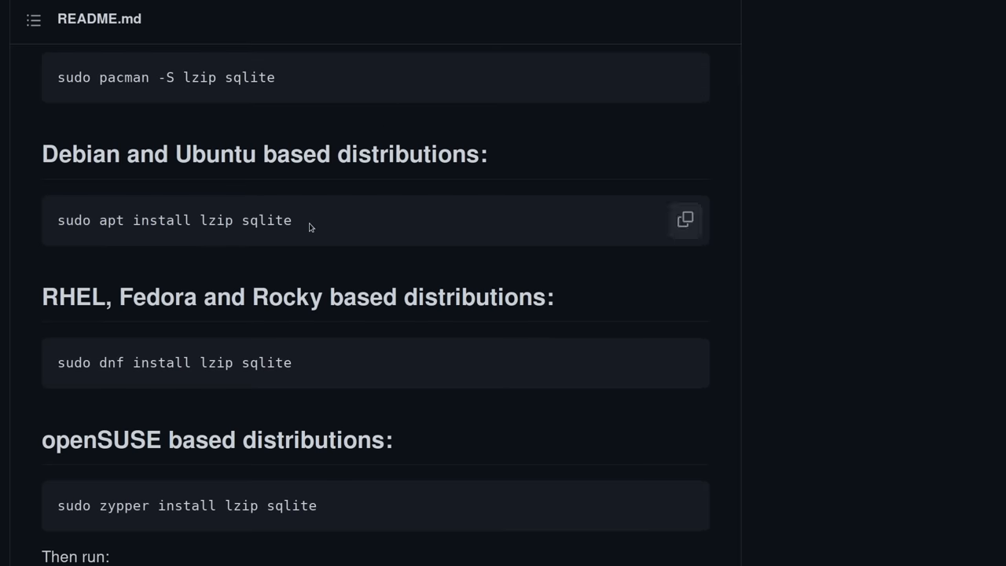
scroll(down, 3)
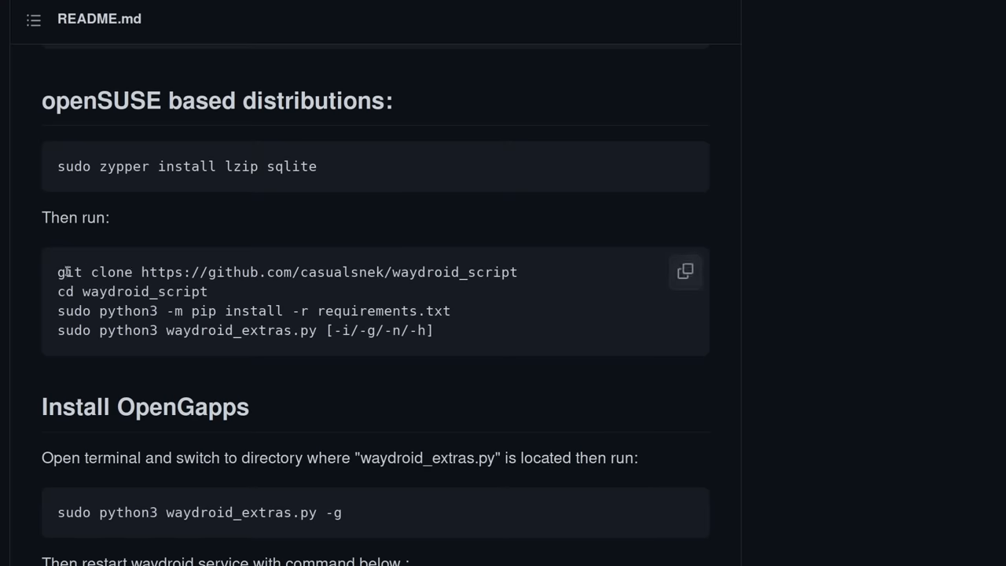
drag(57, 272, 207, 291)
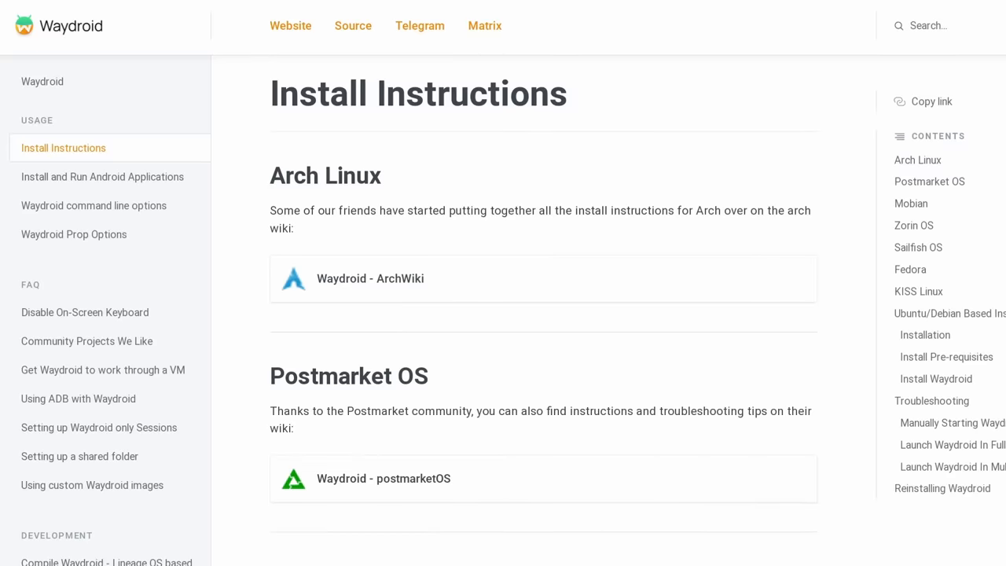
- Scroll the Install Instructions past the Fedora and KISS Linux distro sections
scroll(down, 3)
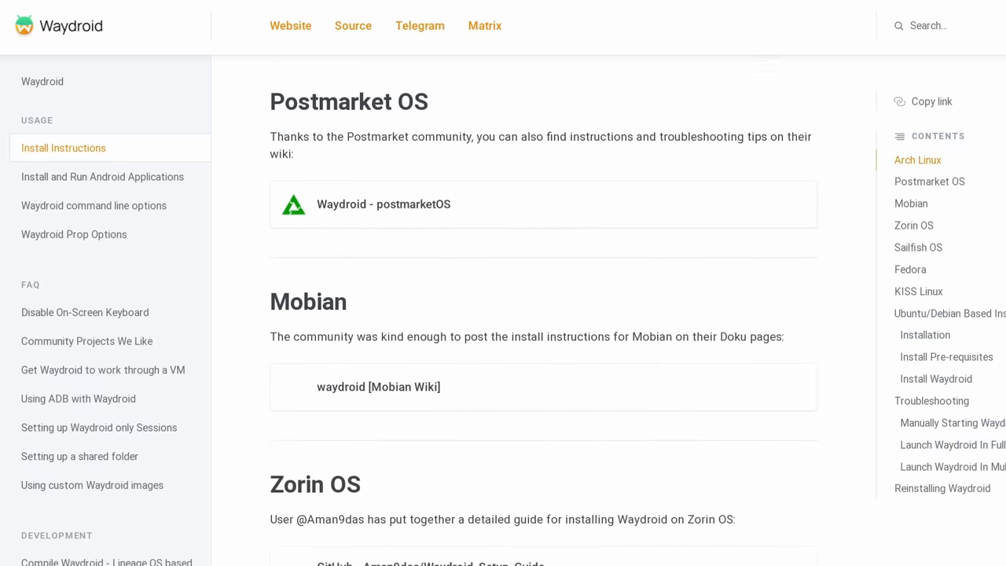
scroll(down, 3)
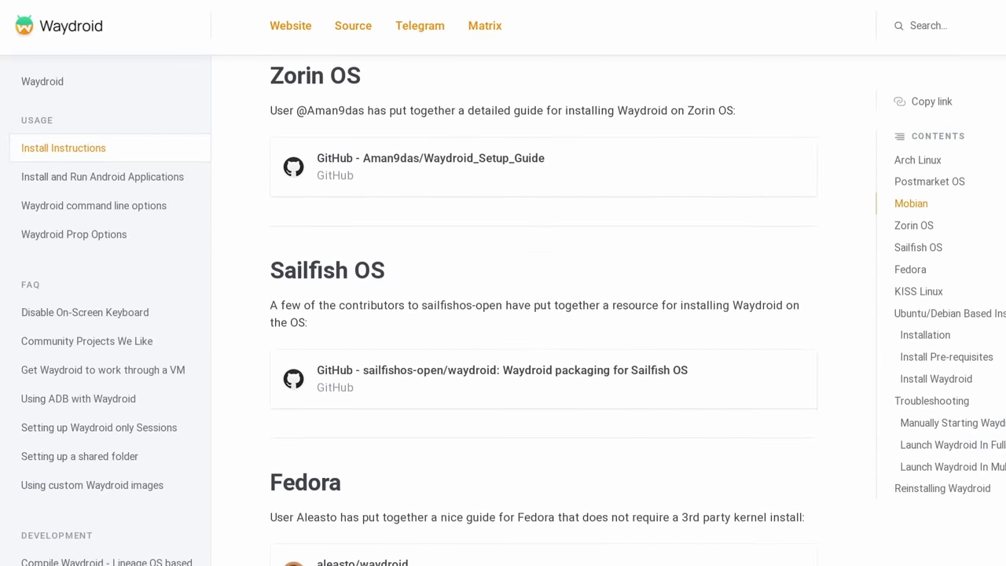
scroll(down, 3)
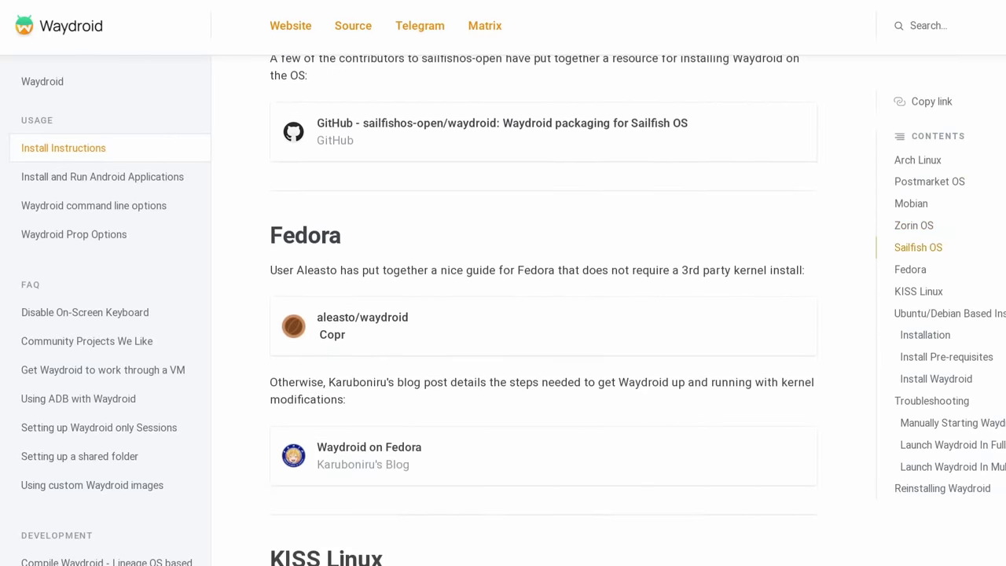
scroll(down, 3)
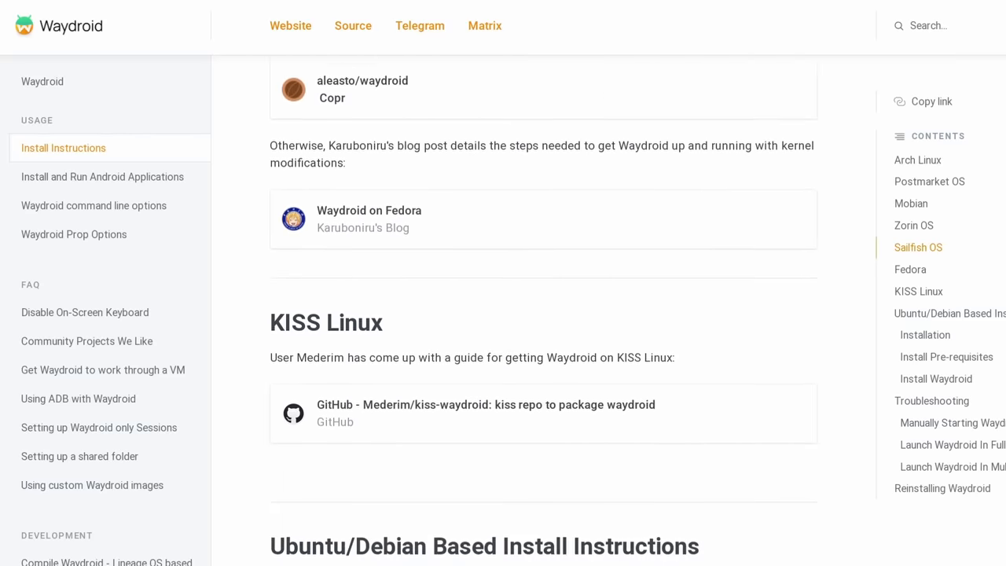
scroll(down, 3)
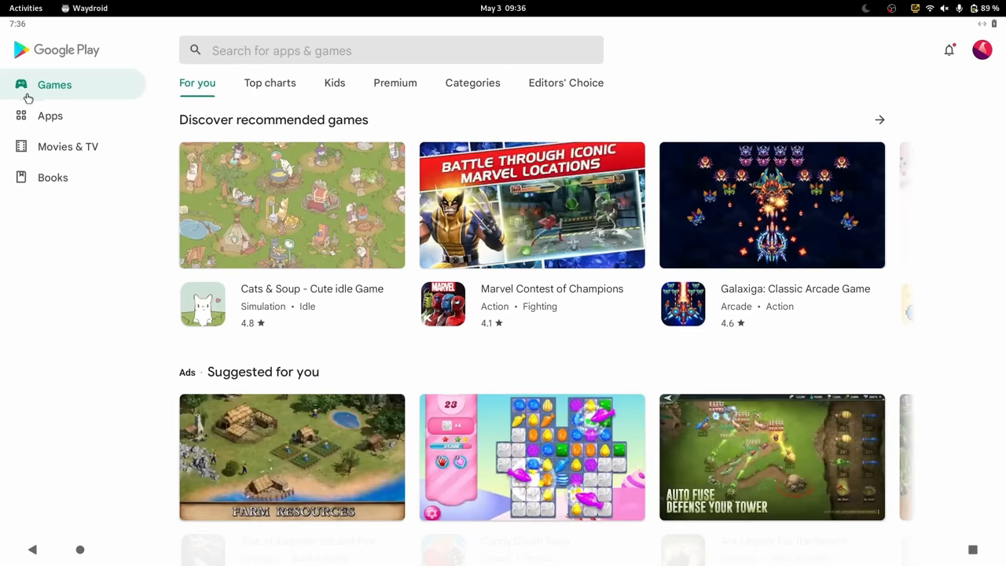
- Browse the Play Store Apps section, then return to the Android home screen
click(50, 116)
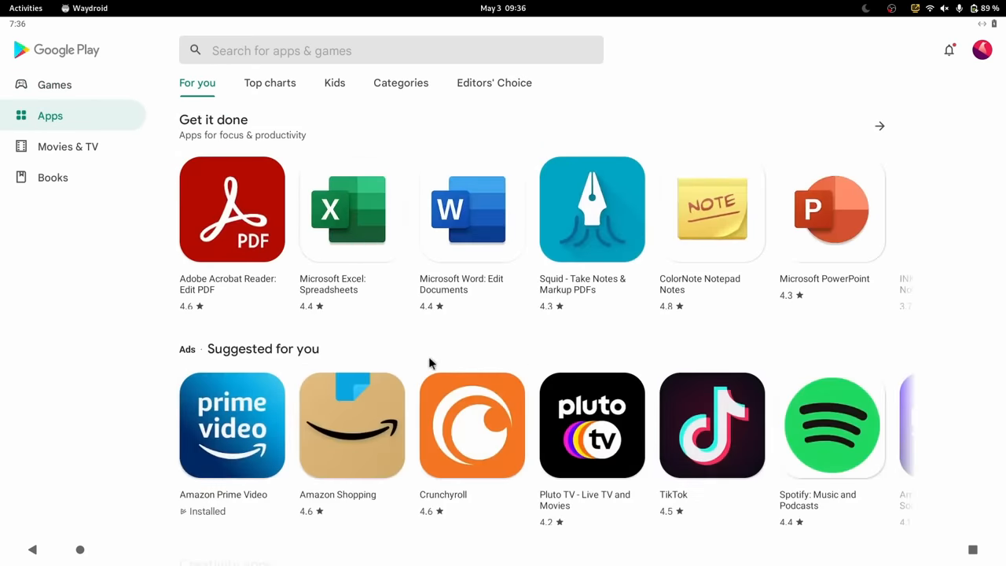
scroll(down, 3)
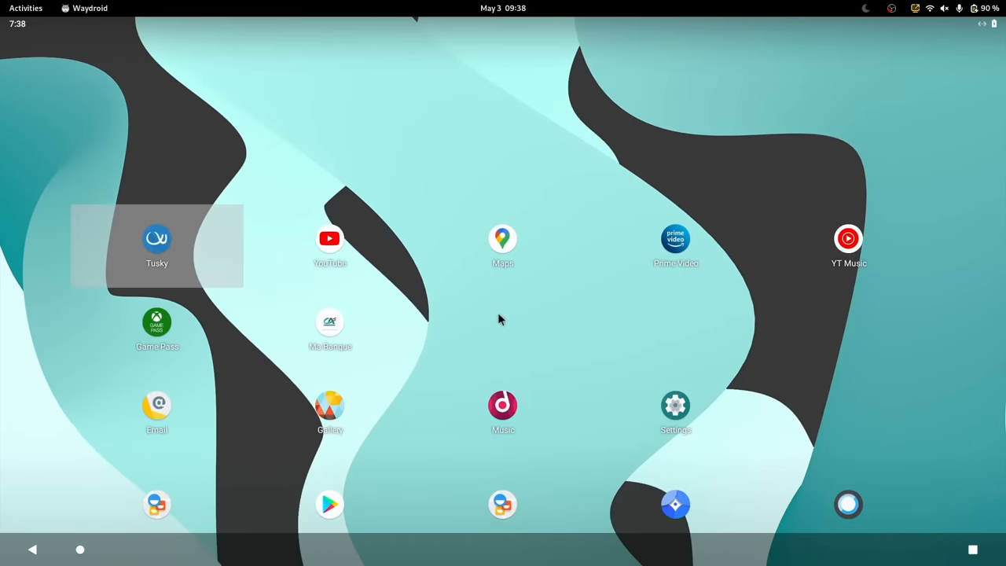
mouse_move(676, 236)
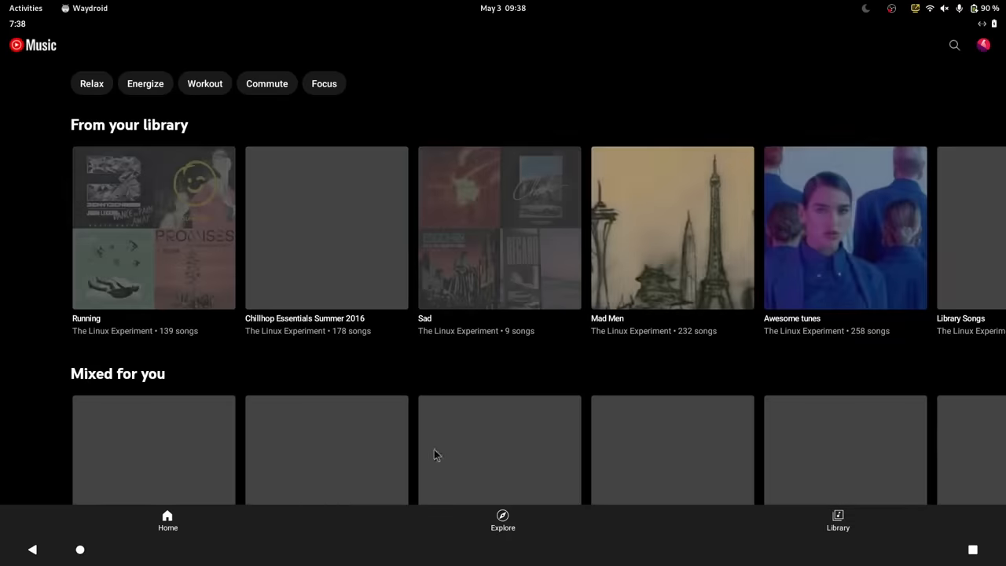
- Play the Running playlist in YT Music, starting 'Writer by Night' by Brock Berrigan
click(154, 228)
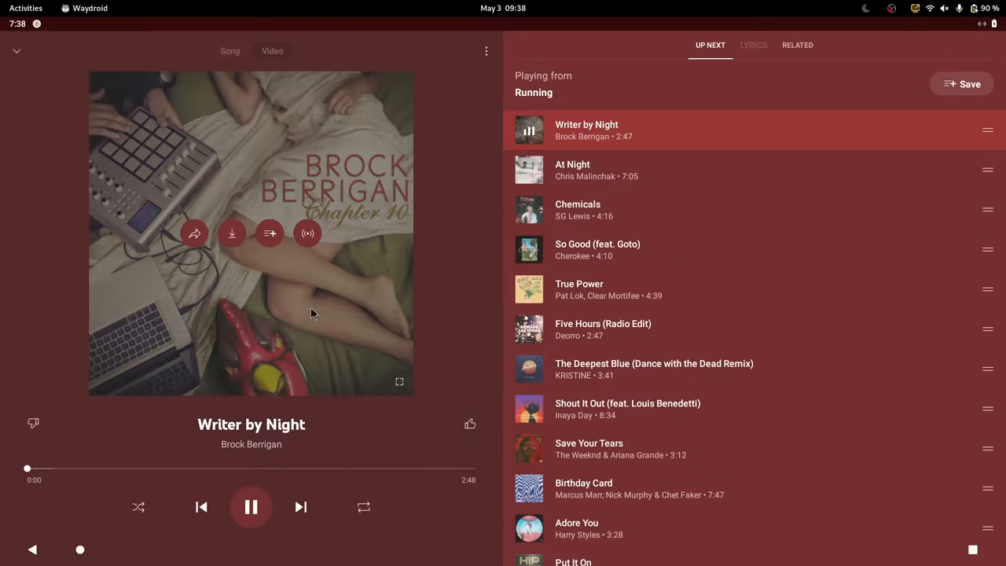